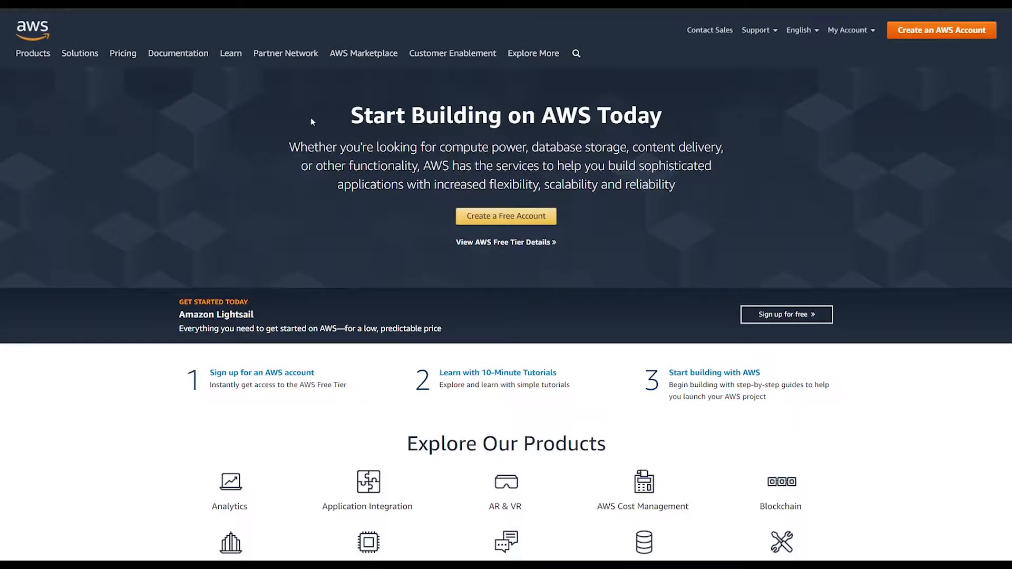
# Go to the AWS Marketplace site and search its listings for 'Teradici'.
pyautogui.click(364, 53)
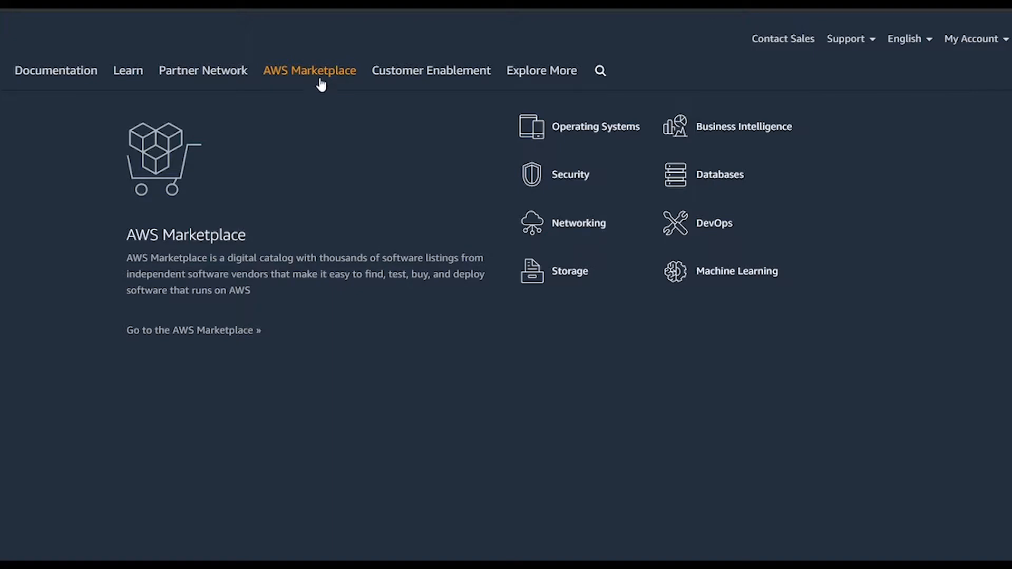
pyautogui.click(192, 331)
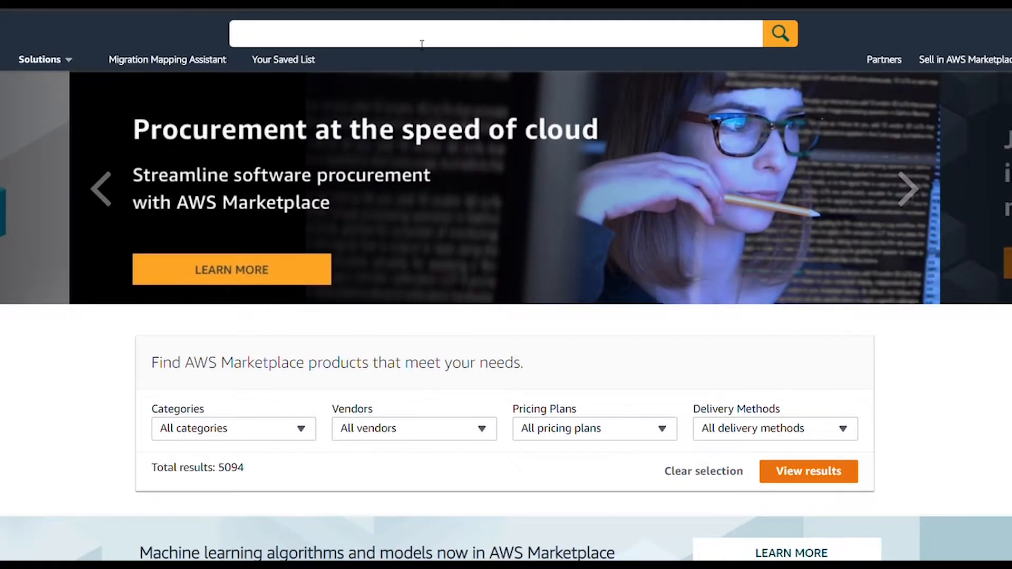
pyautogui.write('Teradici')
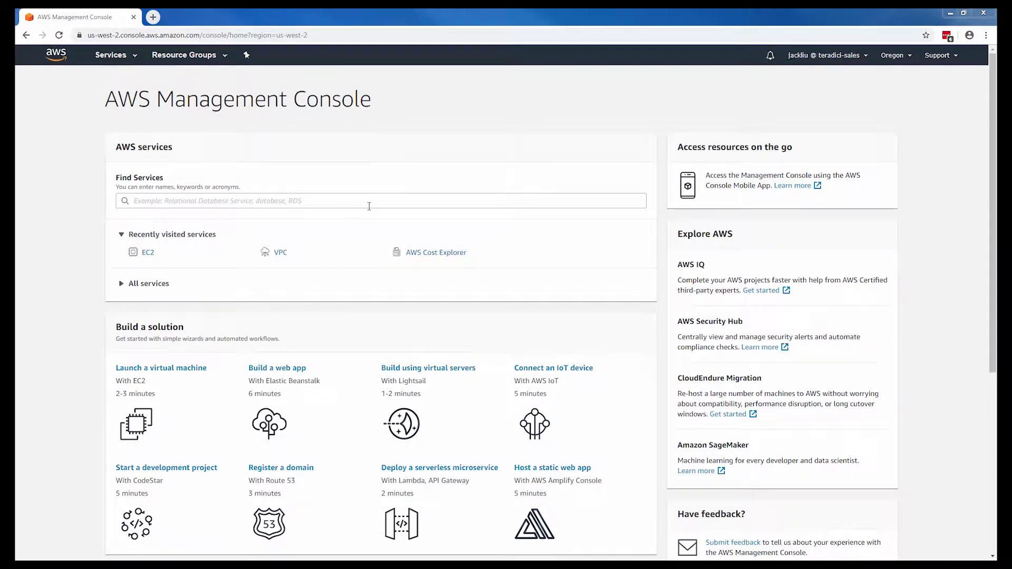
pyautogui.moveTo(206, 133)
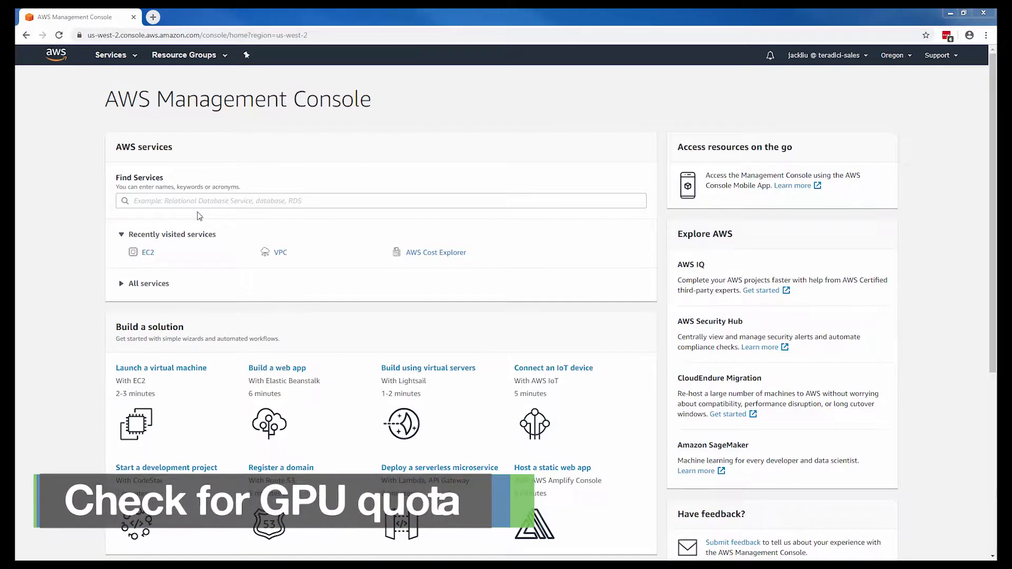
# Find Service Quotas via the 'quota' search and filter Amazon EC2 quotas by 'g3'.
pyautogui.write('q')
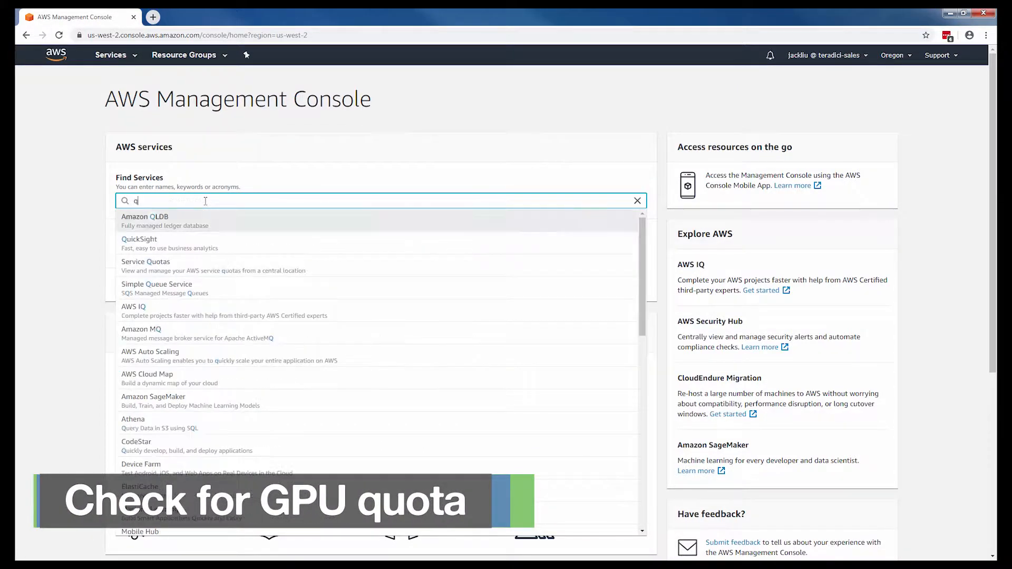
pyautogui.write('quota')
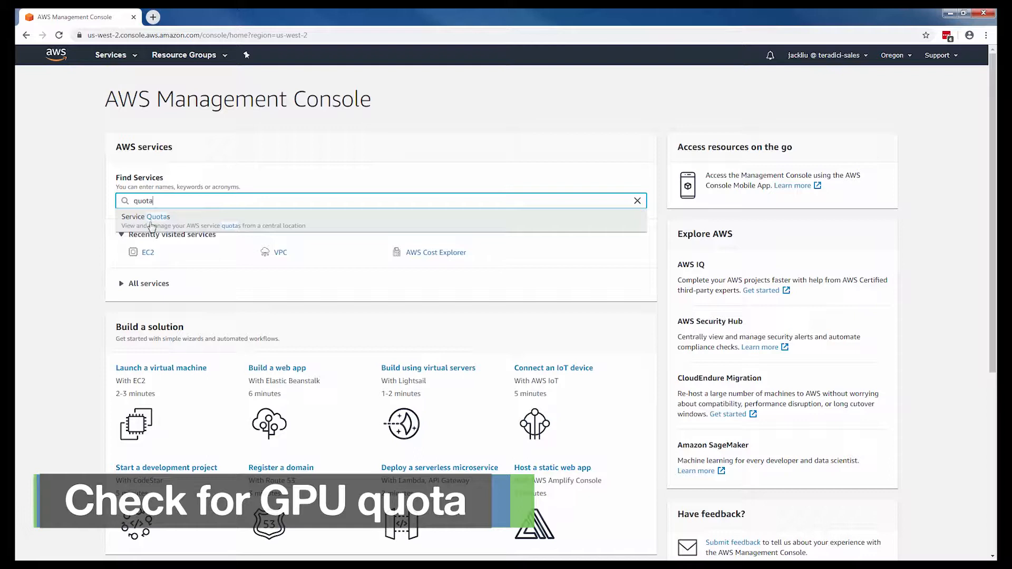
pyautogui.click(145, 216)
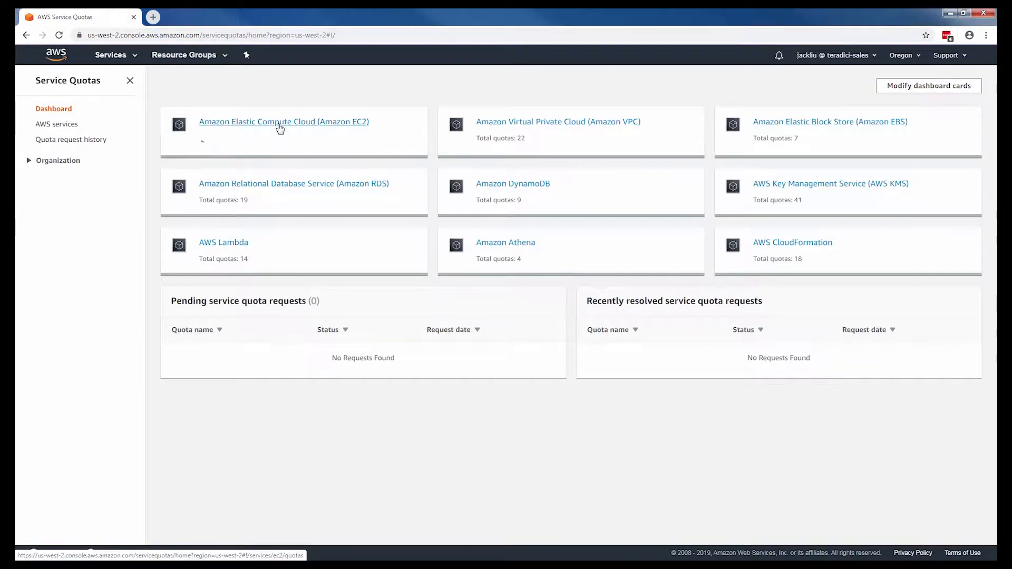
pyautogui.click(284, 121)
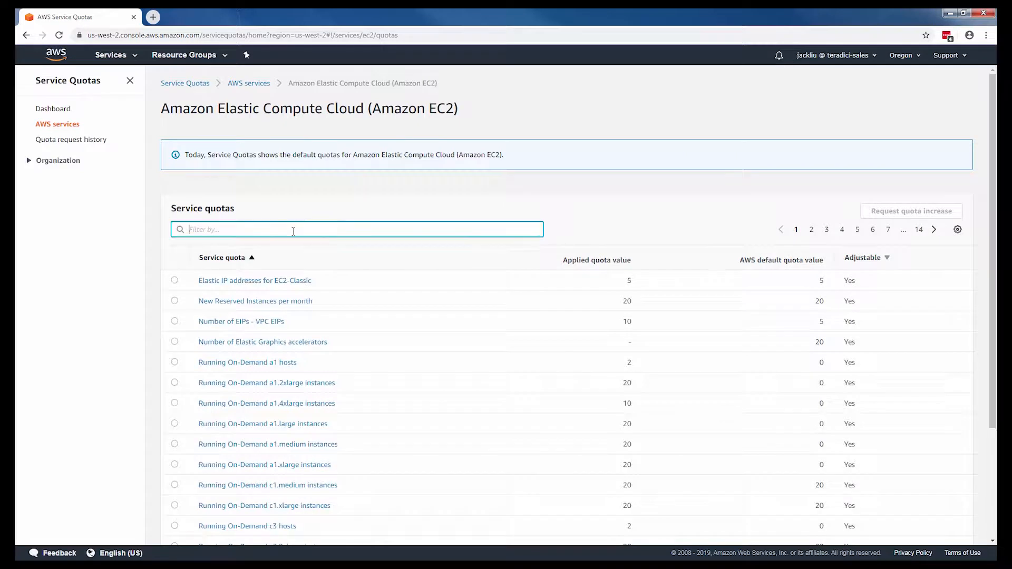
pyautogui.write('g3')
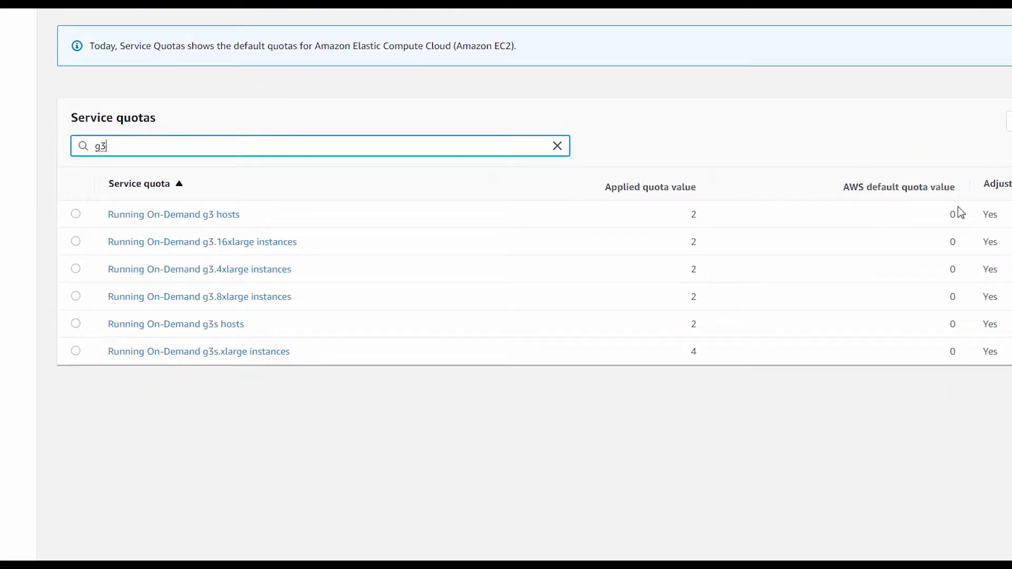
pyautogui.moveTo(693, 407)
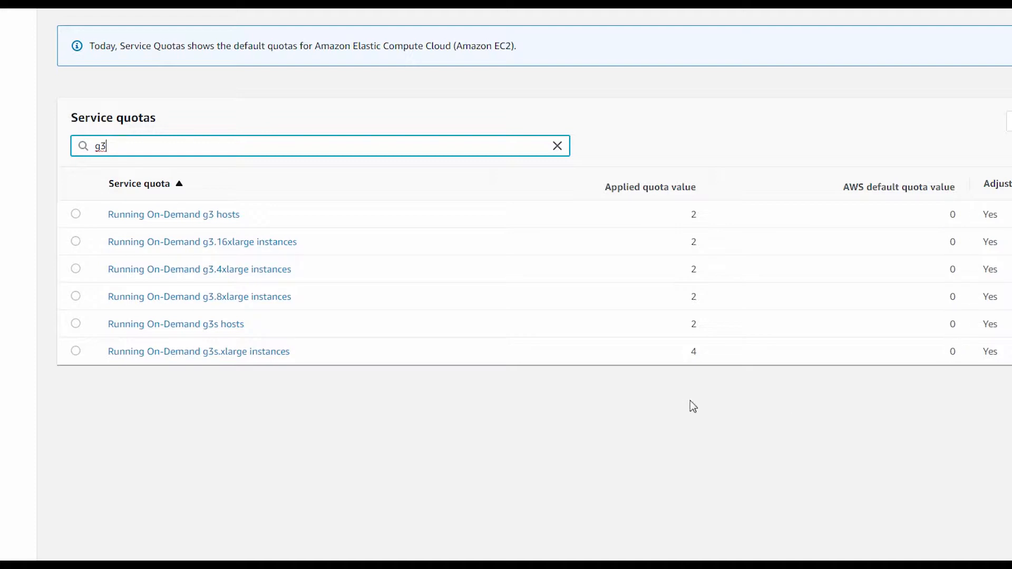
pyautogui.moveTo(723, 366)
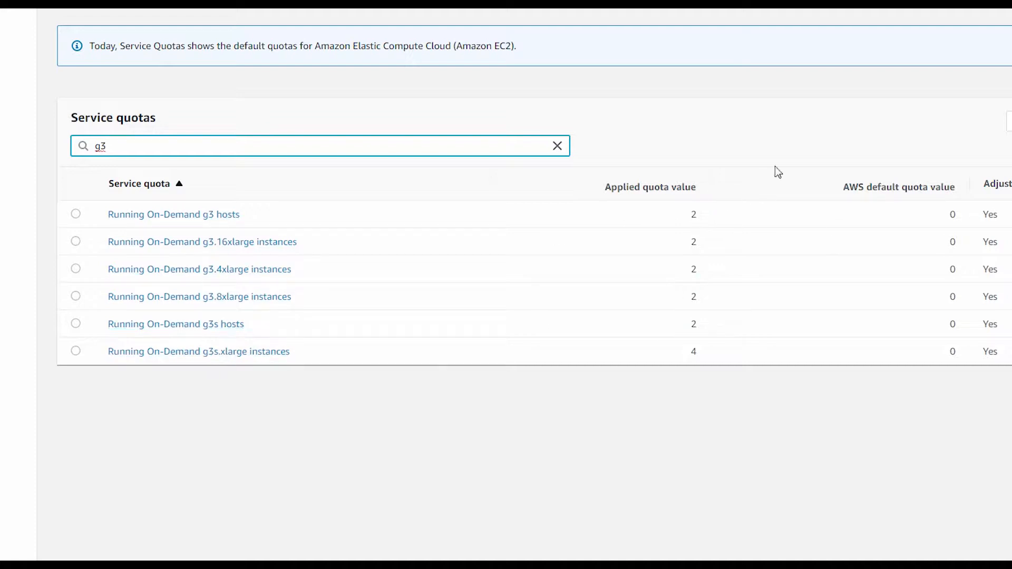
pyautogui.moveTo(577, 164)
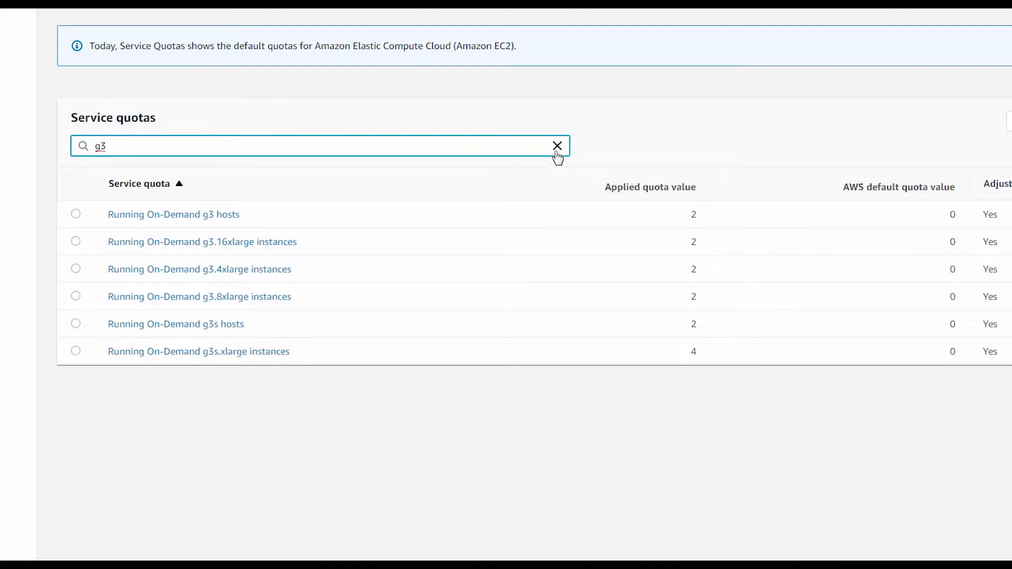
# Clear the g3 quota filter and head over to the EC2 service.
pyautogui.click(557, 146)
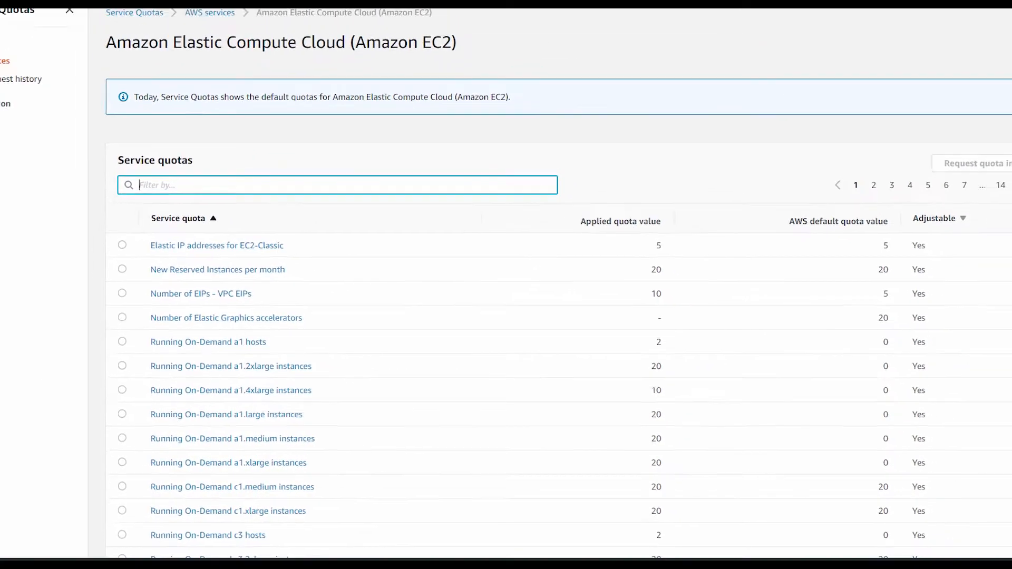
pyautogui.click(111, 55)
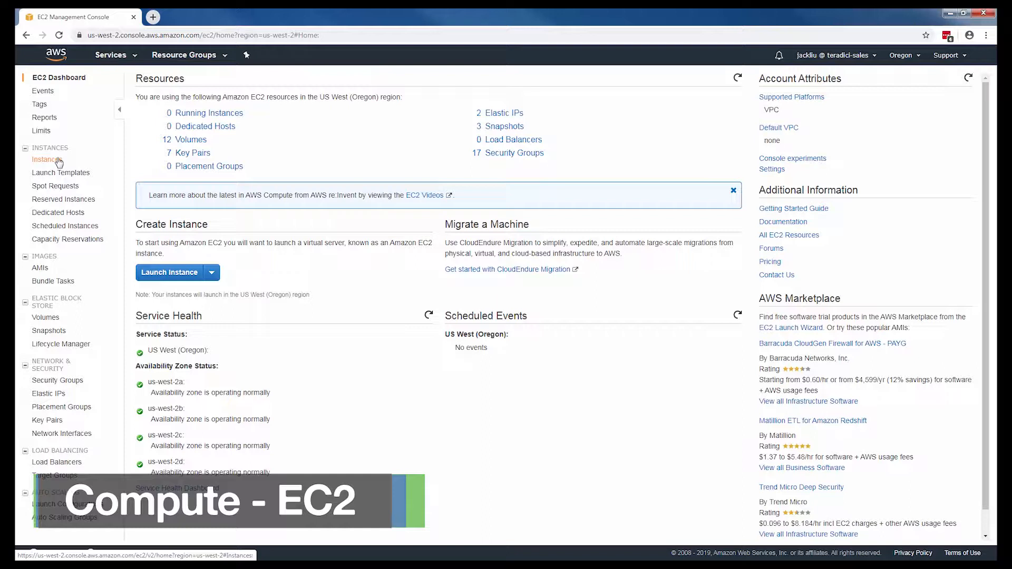
# Start the Launch Instance wizard from Instances and search AWS Marketplace AMIs for 'teradici'.
pyautogui.click(47, 159)
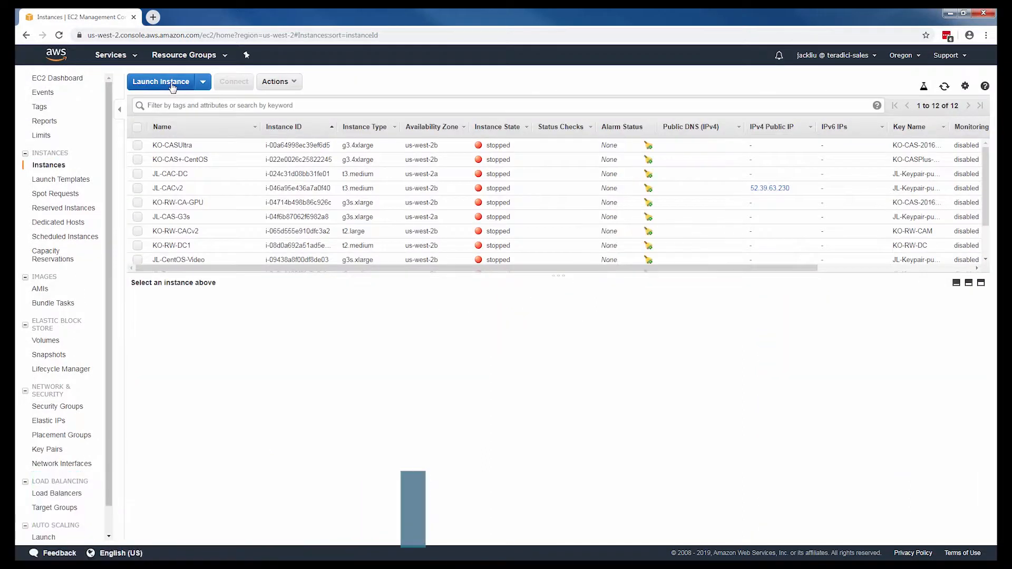
pyautogui.click(160, 81)
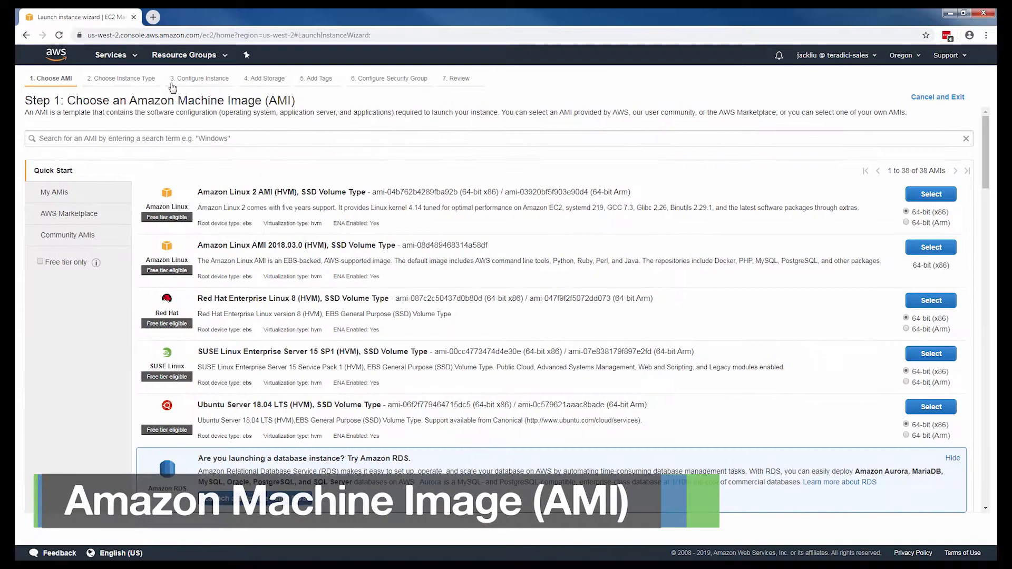
pyautogui.click(68, 214)
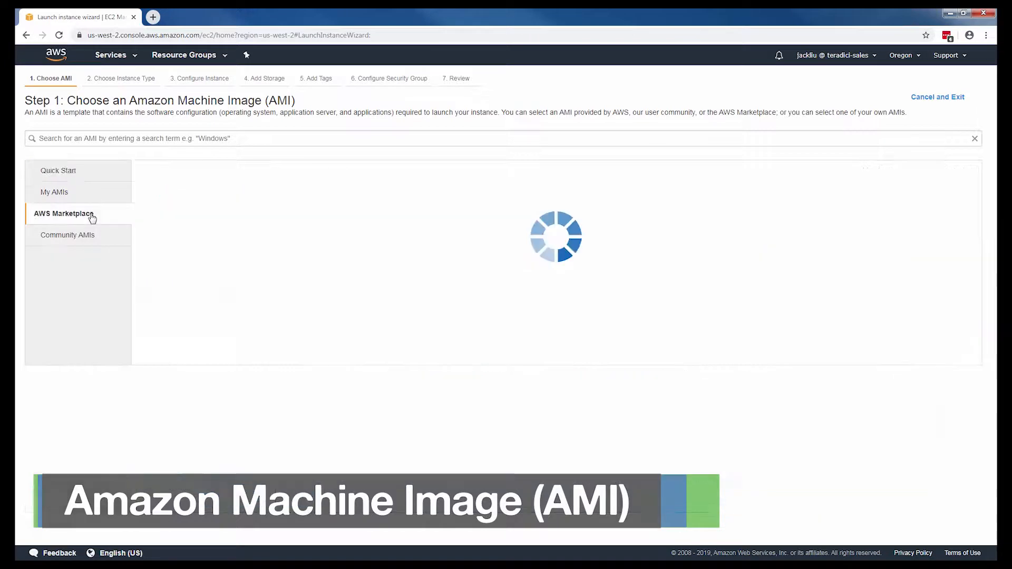
pyautogui.click(64, 214)
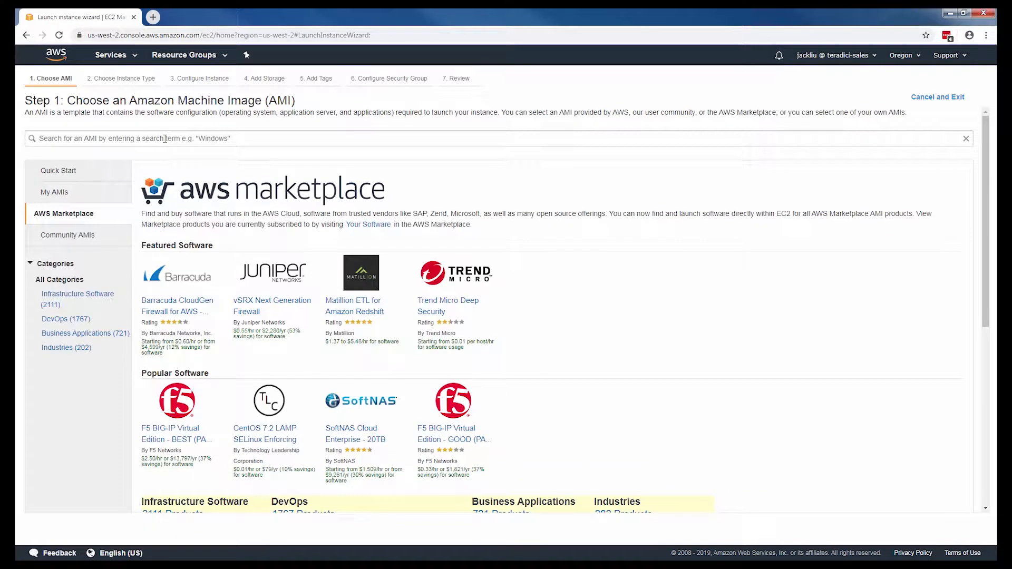
pyautogui.write('teradici')
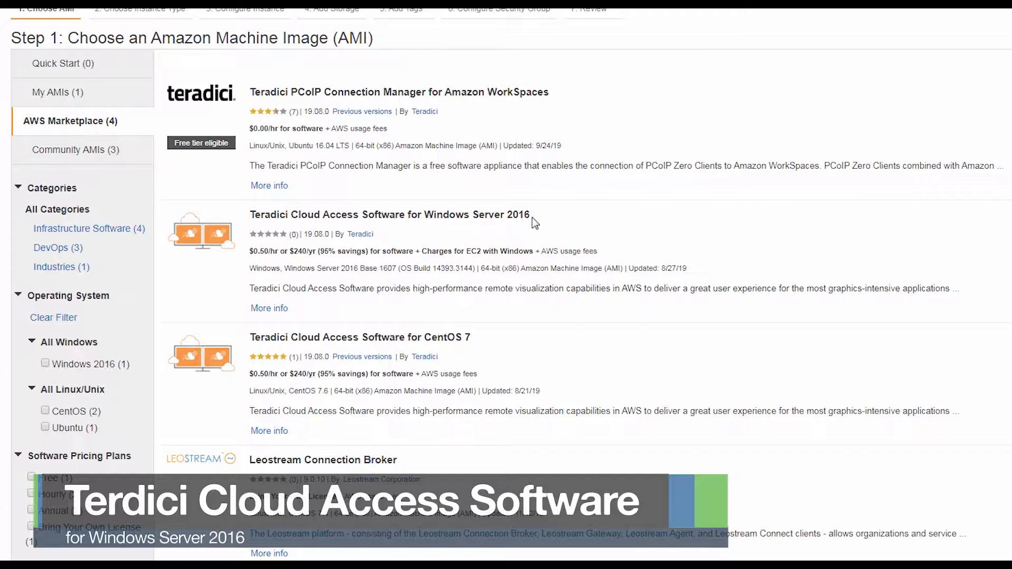
pyautogui.moveTo(374, 341)
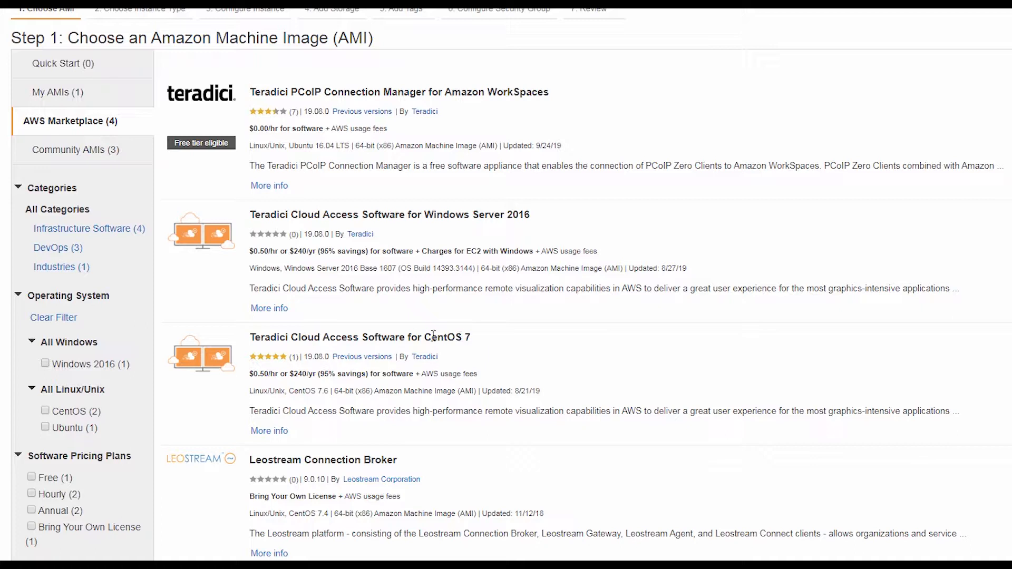
pyautogui.moveTo(511, 345)
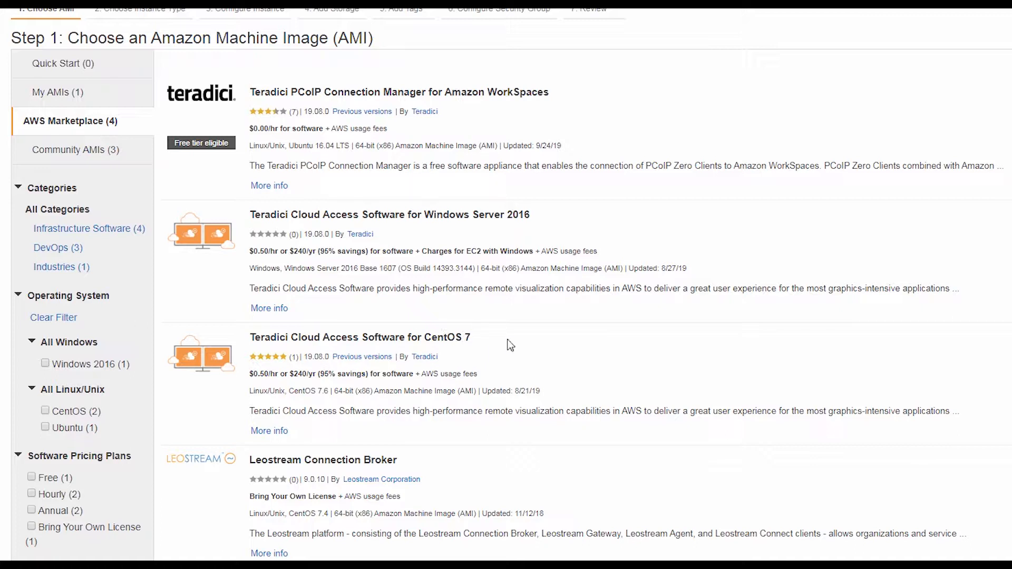
pyautogui.moveTo(433, 240)
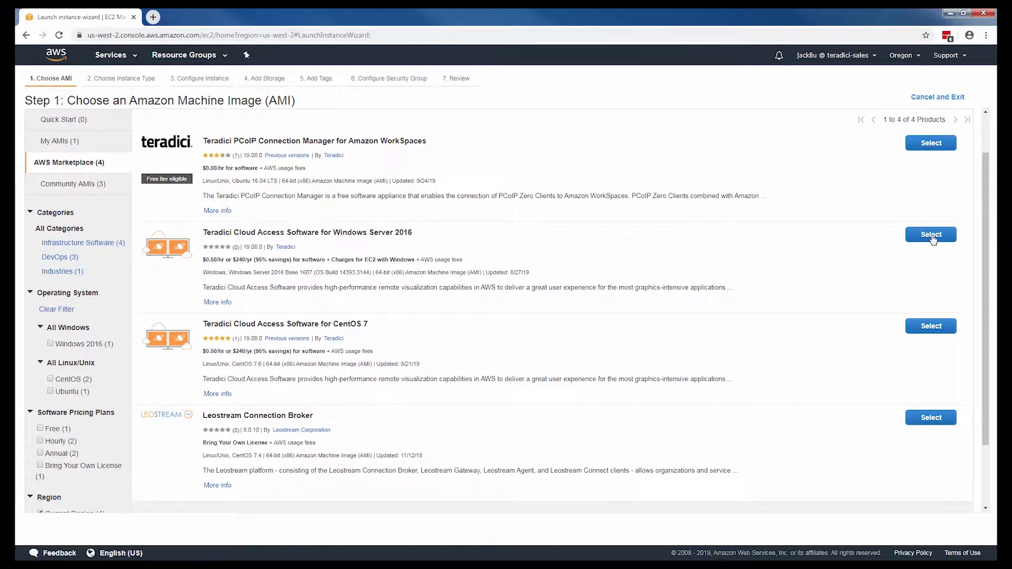
# Select the Teradici Cloud Access Software for Windows Server 2016 AMI and accept its pricing.
pyautogui.click(930, 234)
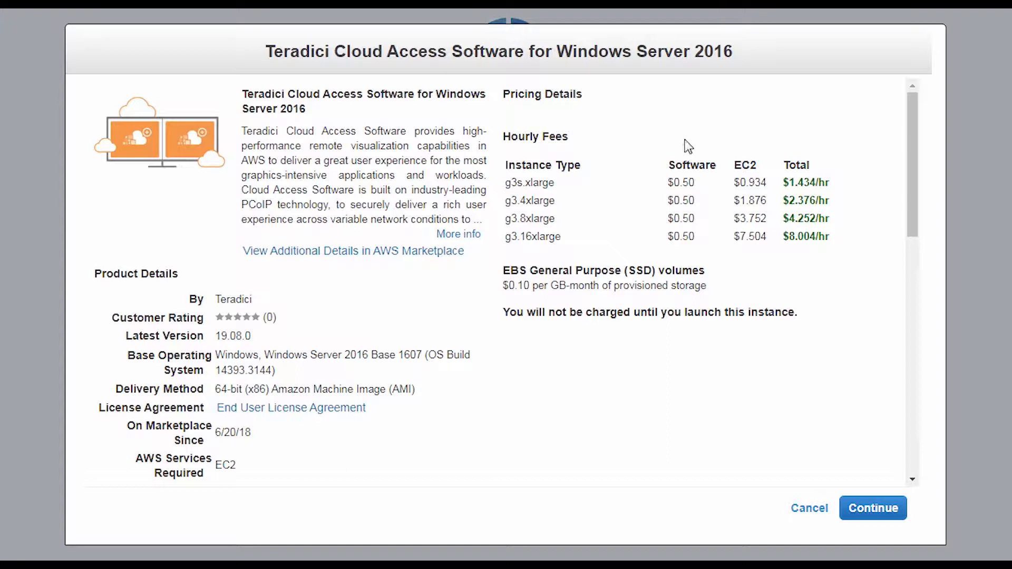
pyautogui.moveTo(678, 286)
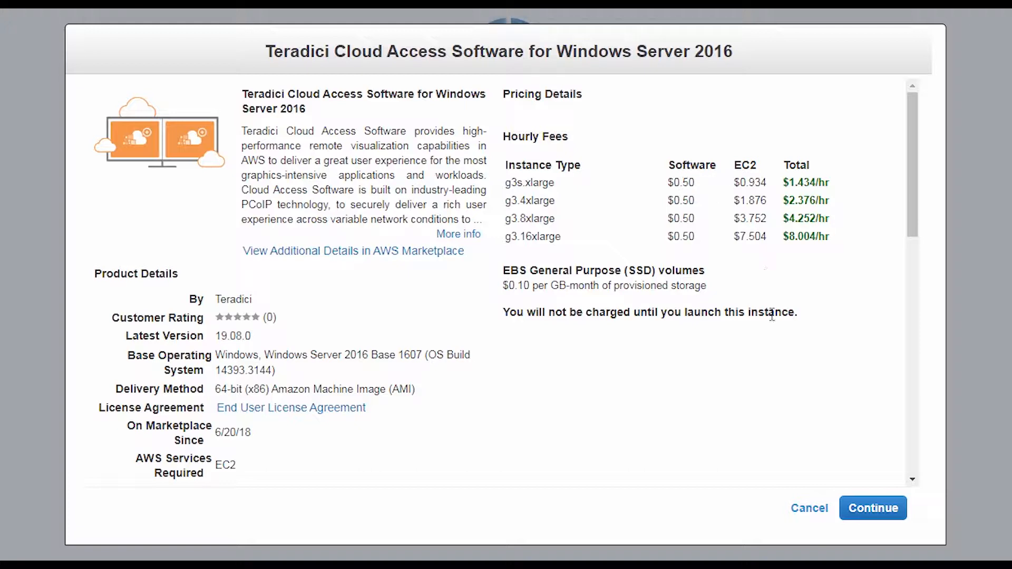
pyautogui.click(872, 509)
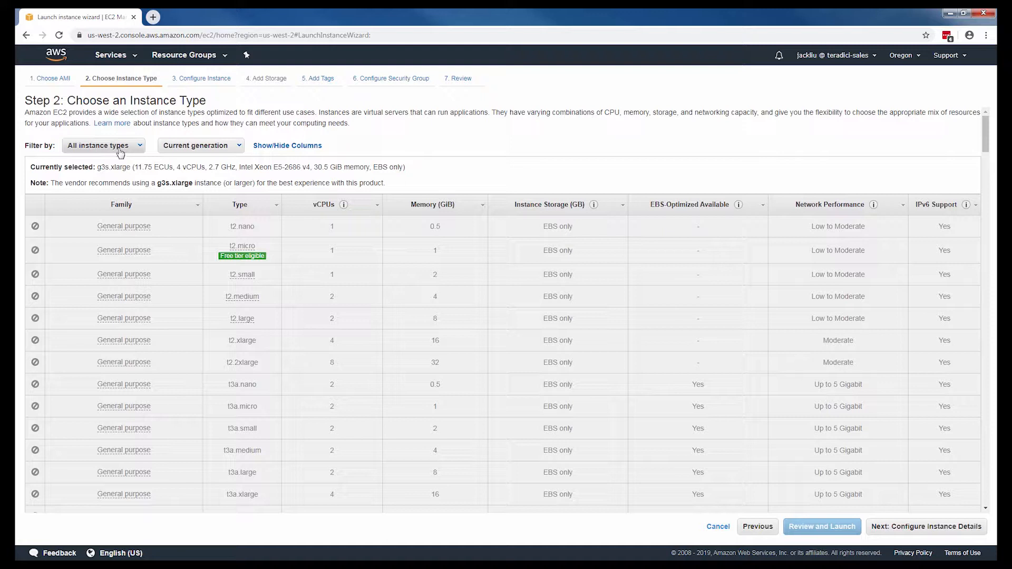
# Filter to GPU instance types, keep g3s.xlarge and continue to Configure Instance Details.
pyautogui.click(103, 146)
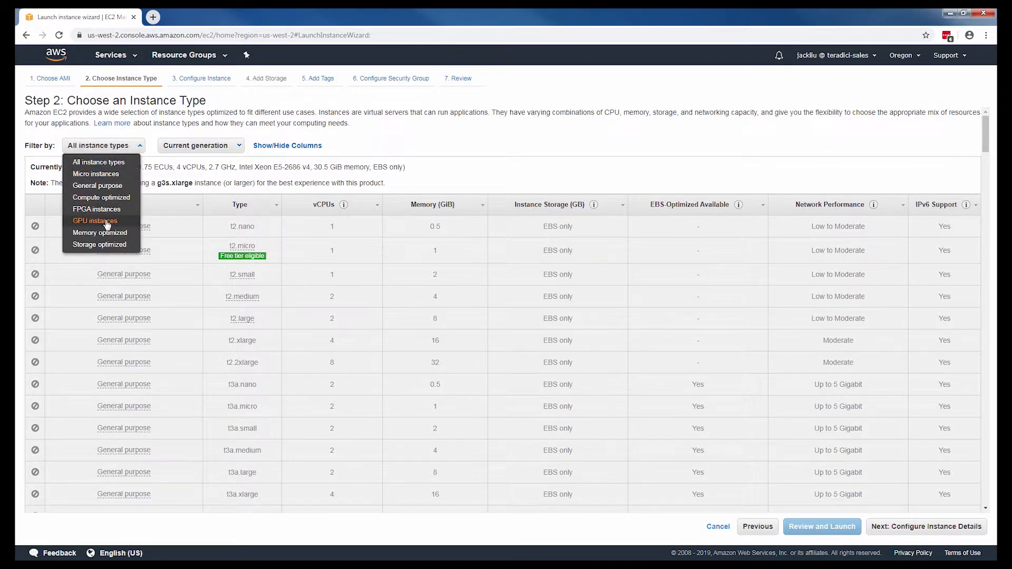
pyautogui.click(94, 220)
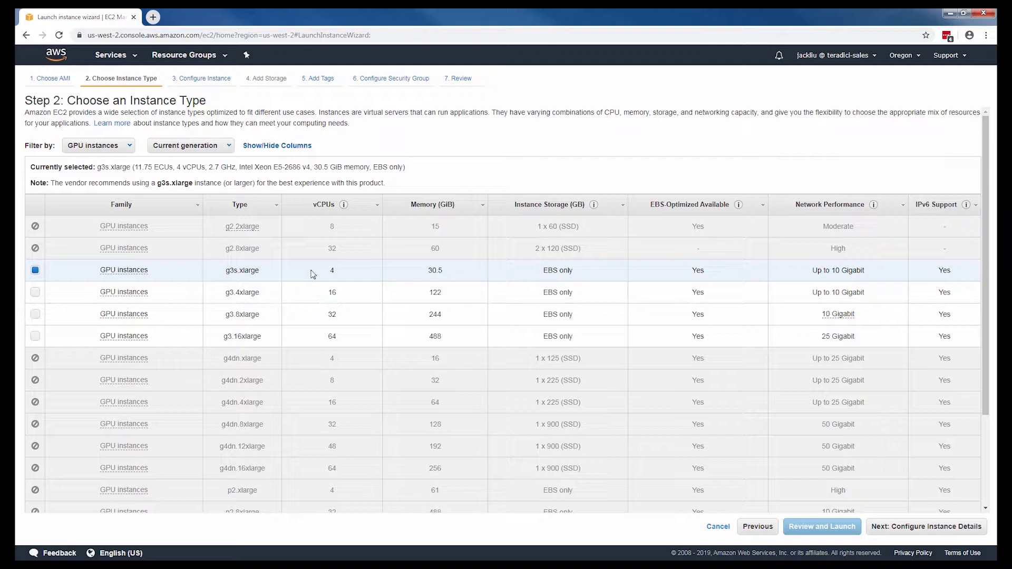
pyautogui.moveTo(218, 277)
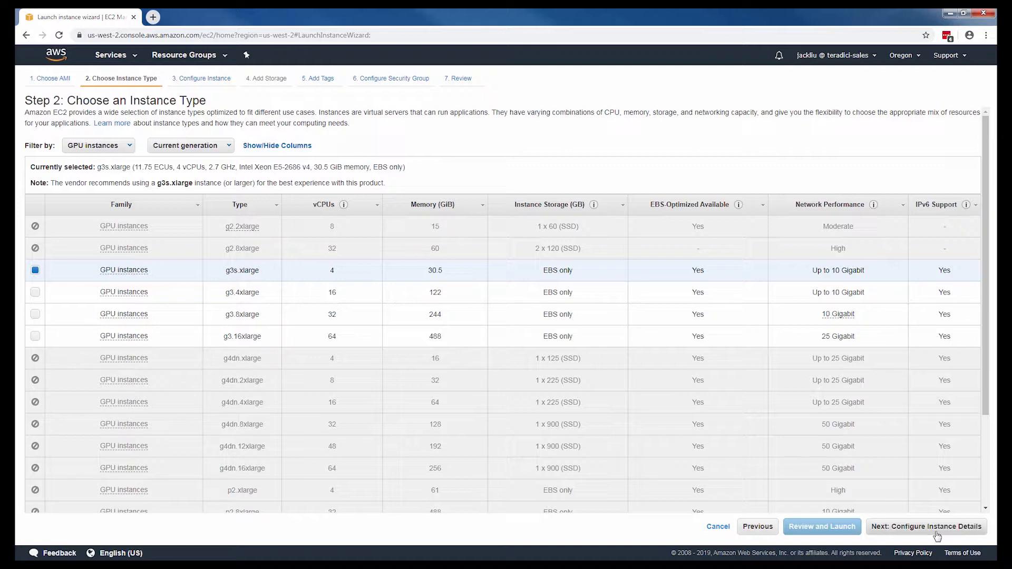
pyautogui.click(926, 526)
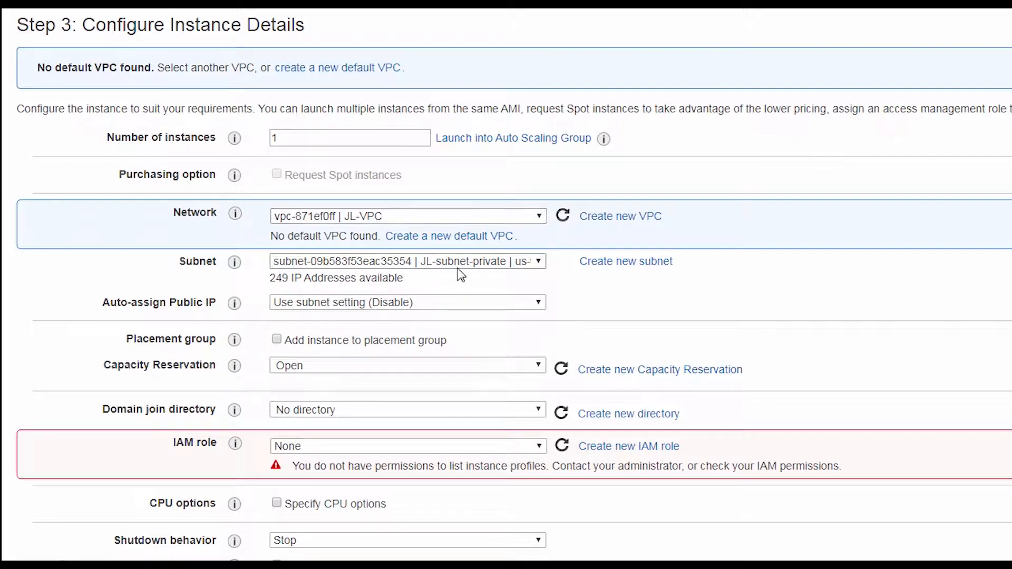
# Choose the public JL-subnet for the instance and advance to Add Storage.
pyautogui.click(407, 261)
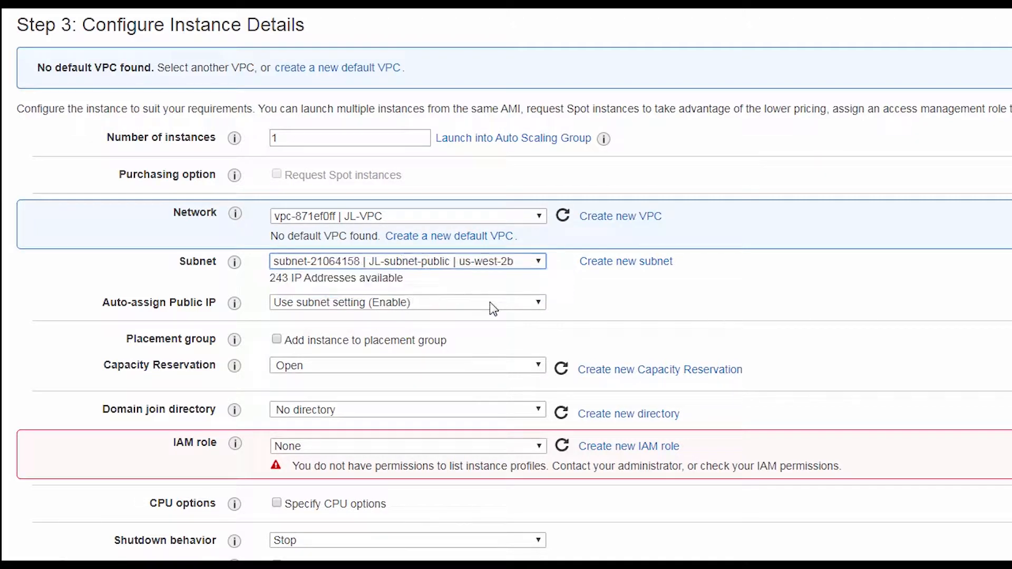
pyautogui.moveTo(234, 303)
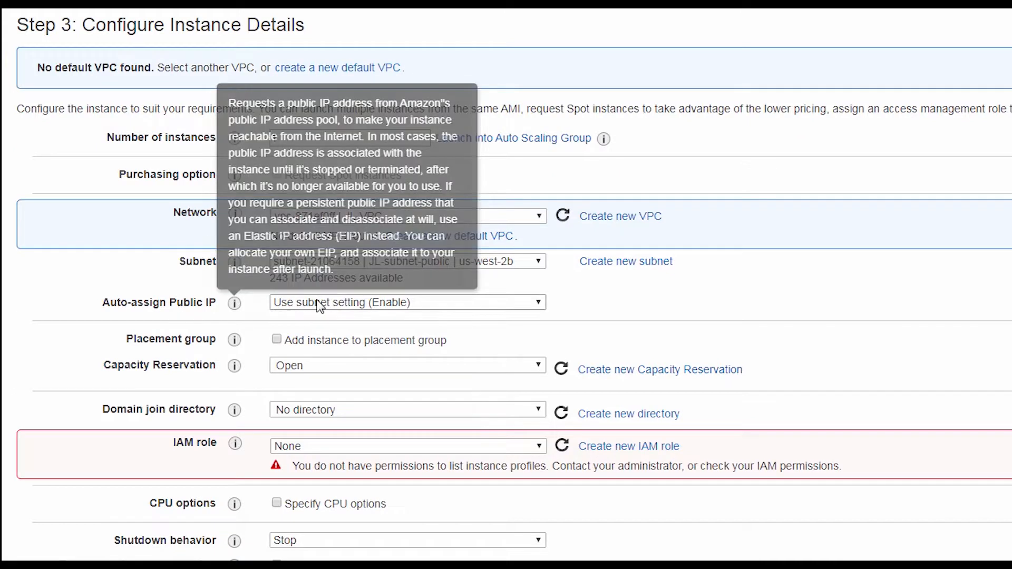
pyautogui.moveTo(191, 309)
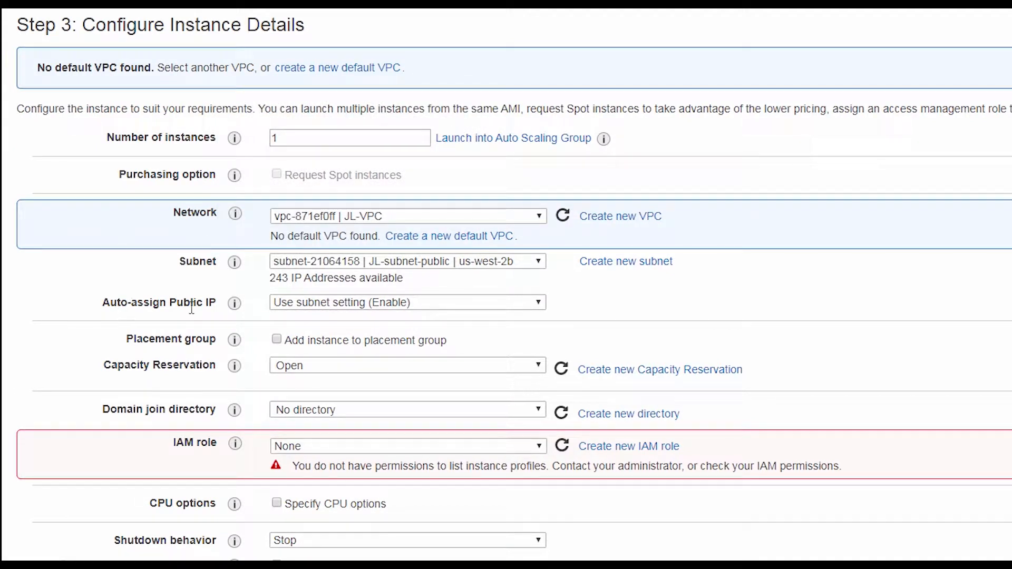
pyautogui.moveTo(741, 332)
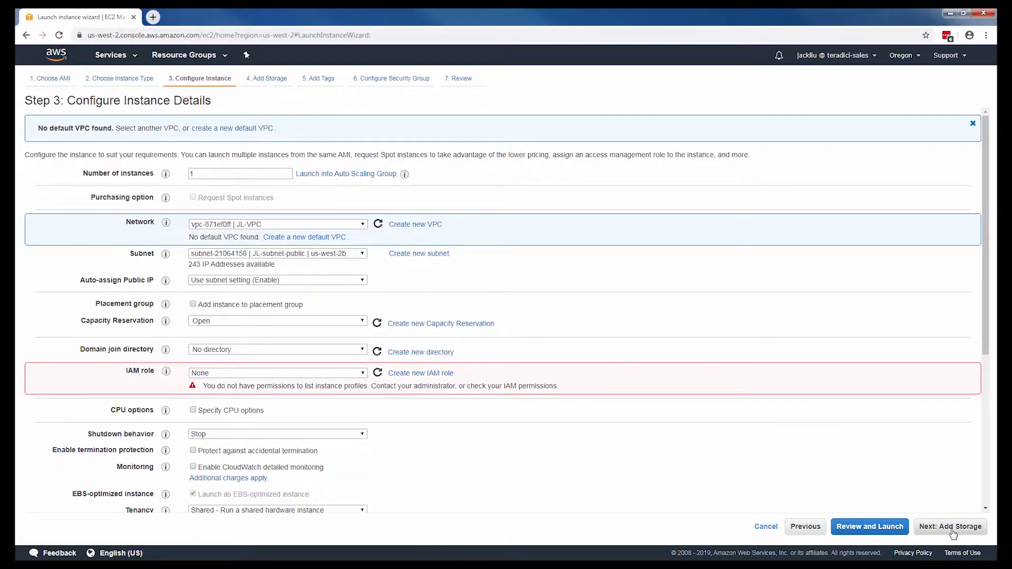
pyautogui.click(951, 526)
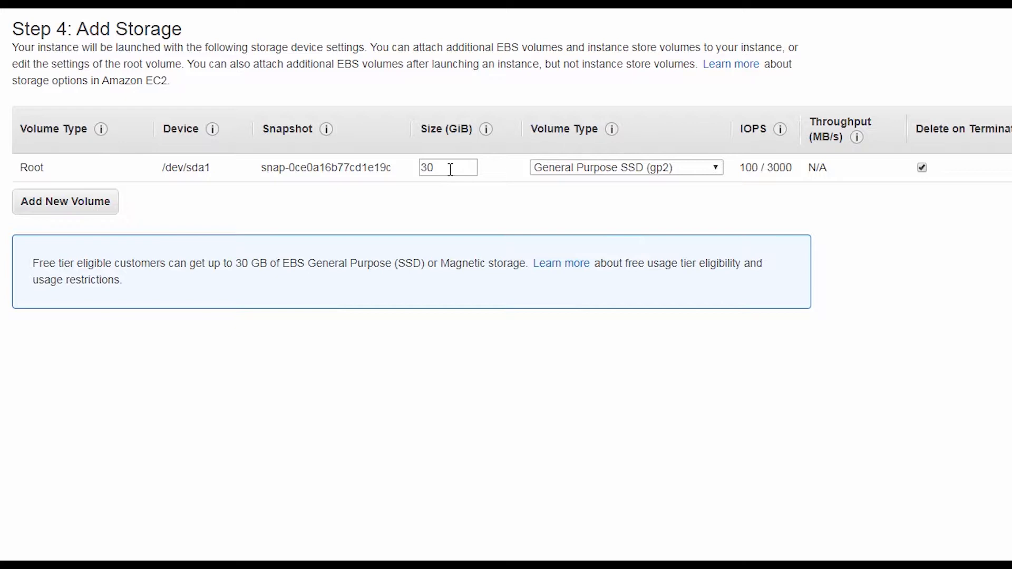
# Set the root volume size to 50 GiB and move on to Add Tags.
pyautogui.write('50')
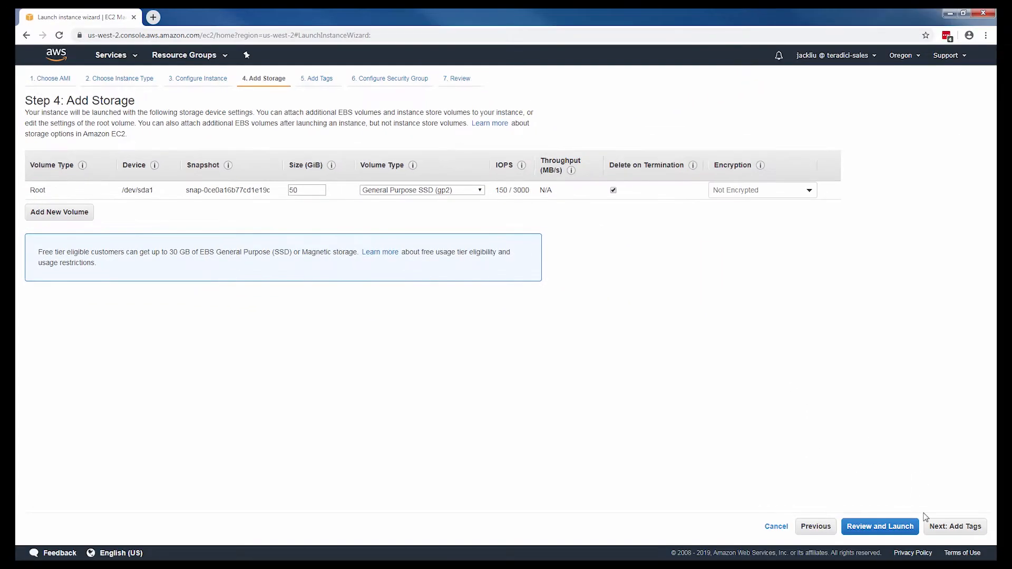
pyautogui.click(955, 526)
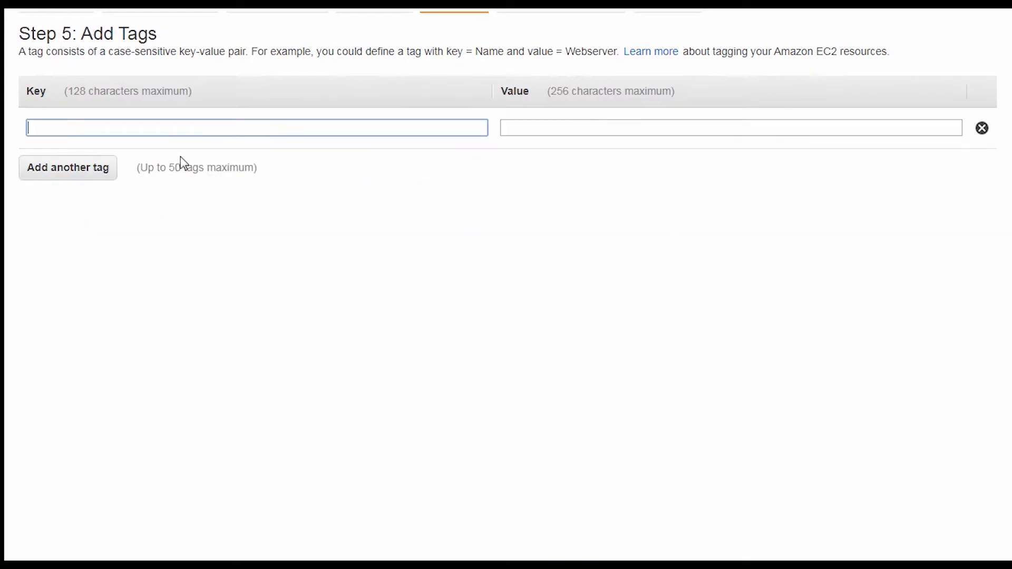
# Tag the instance Name=JL-testvm and continue to Configure Security Group.
pyautogui.write('Nam')
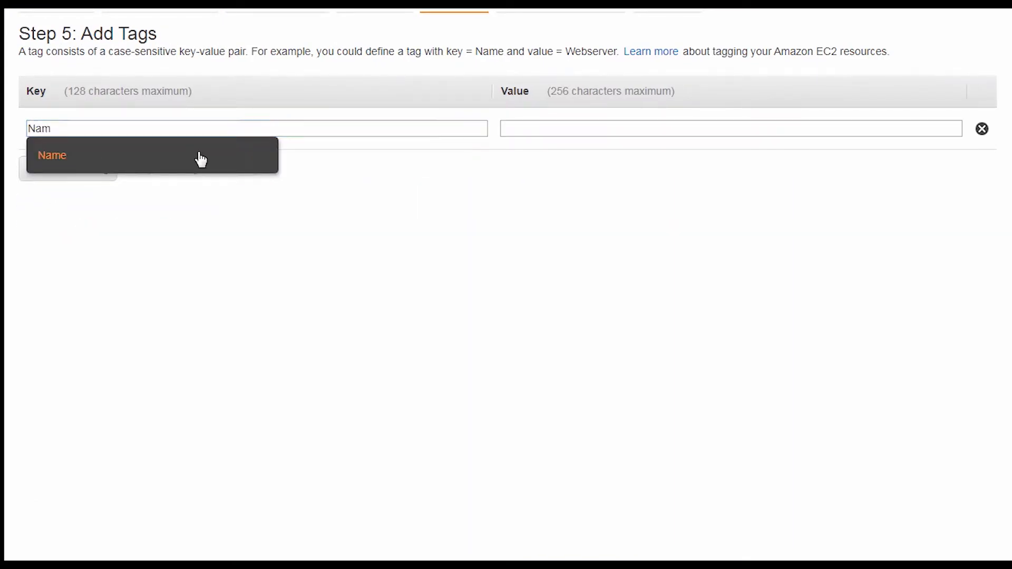
pyautogui.write('J')
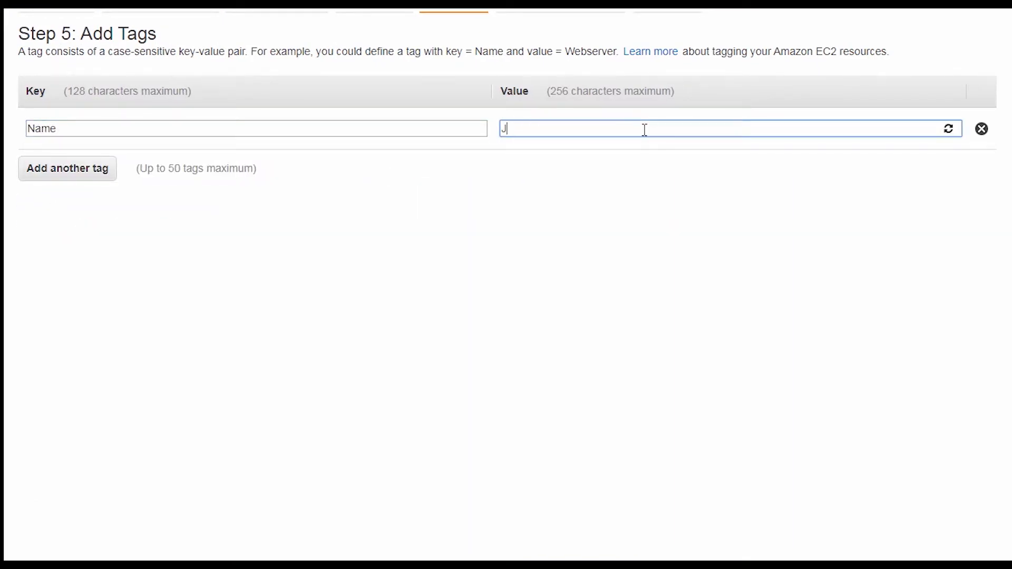
pyautogui.write('L-testvm')
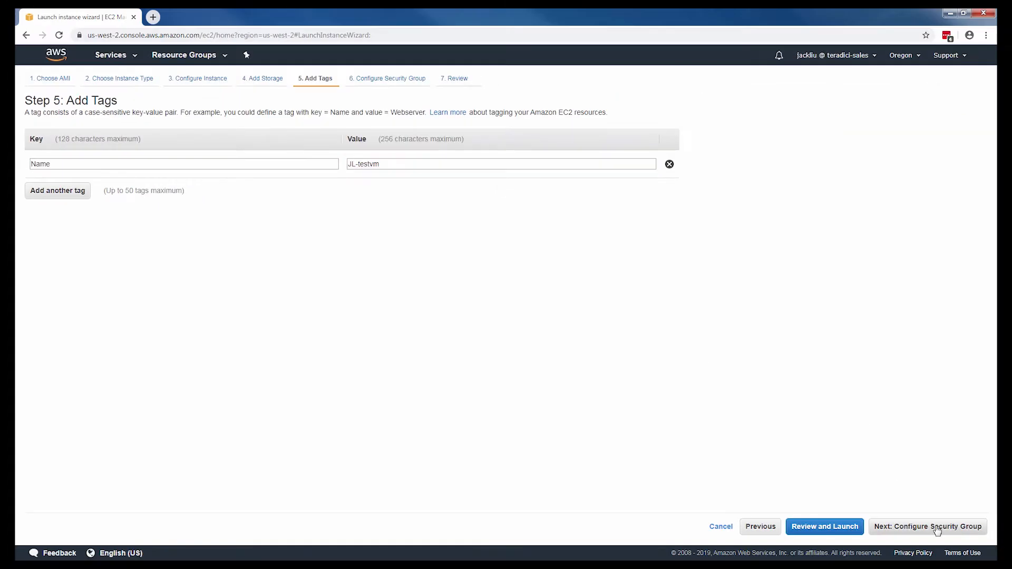
pyautogui.click(928, 527)
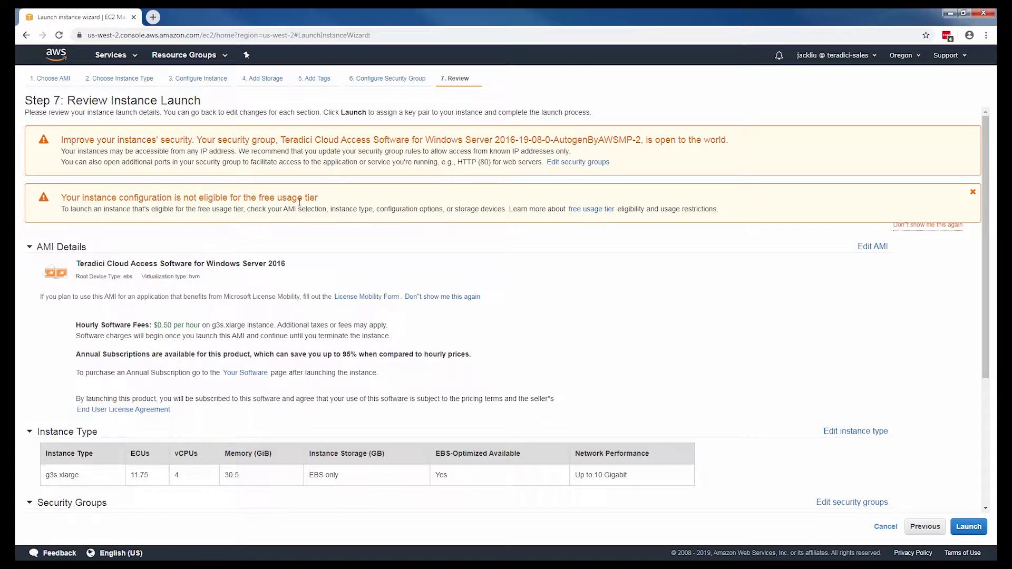
pyautogui.moveTo(702, 268)
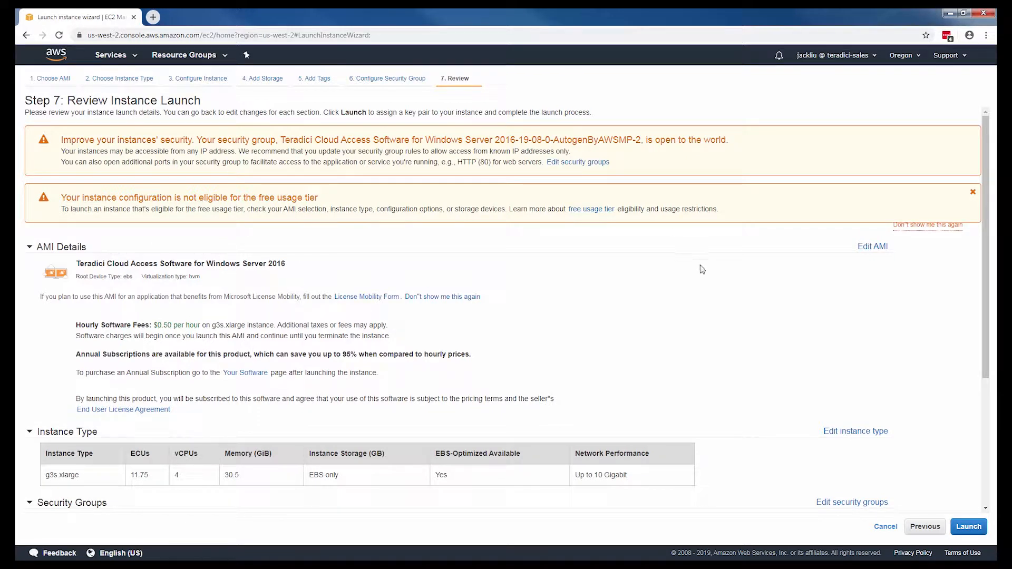
pyautogui.moveTo(541, 382)
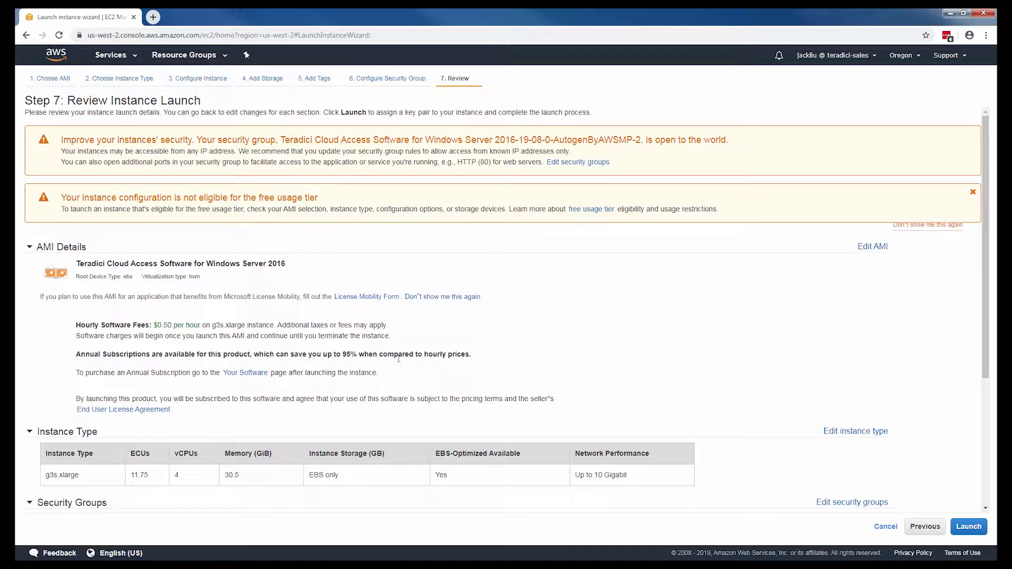
pyautogui.moveTo(968, 526)
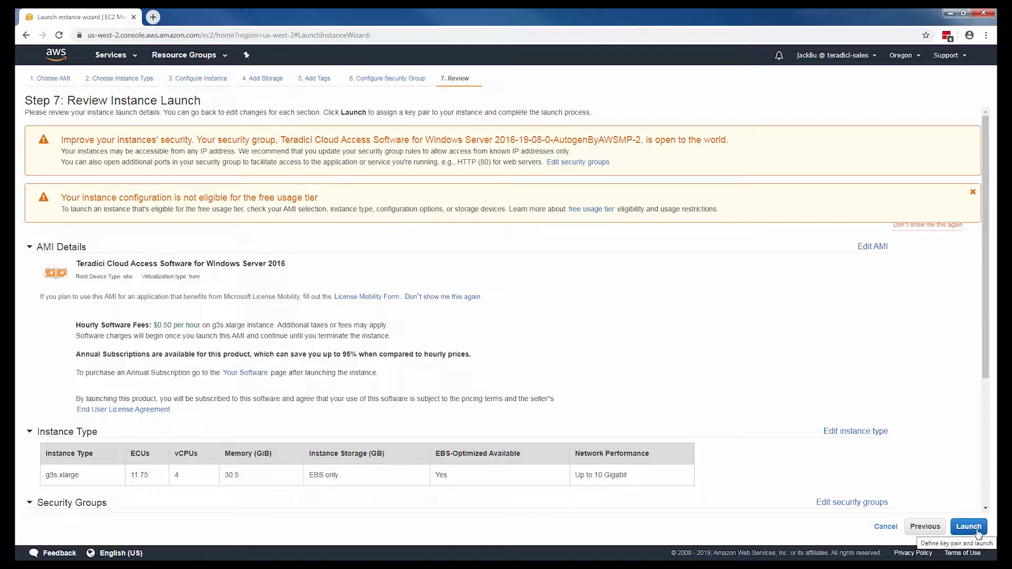
# Launch from the Review Instance Launch page, bringing up the key pair prompt.
pyautogui.click(968, 526)
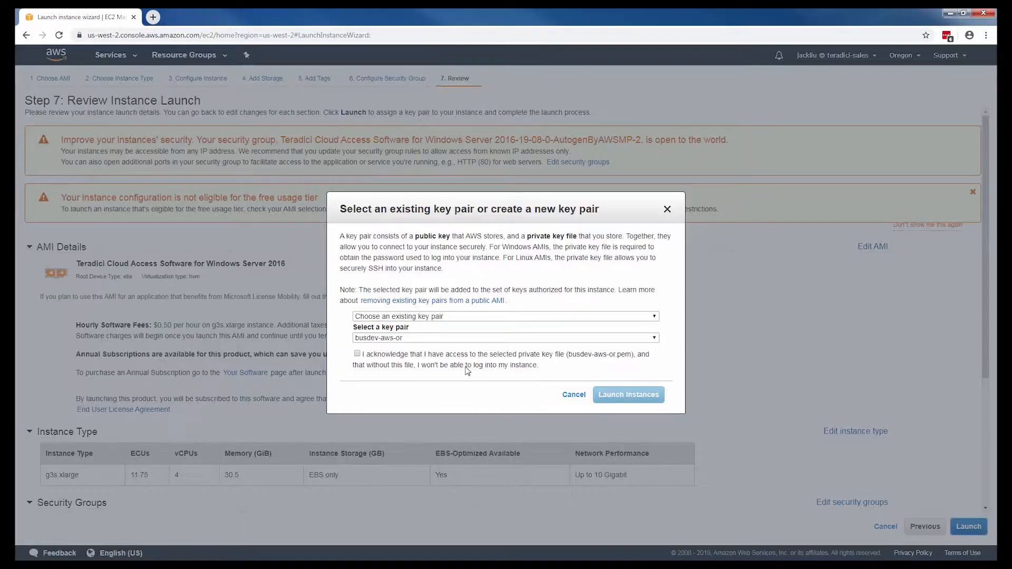
# Launch the instance with key pair JL-Keypair-public after acknowledging the private key file.
pyautogui.click(505, 317)
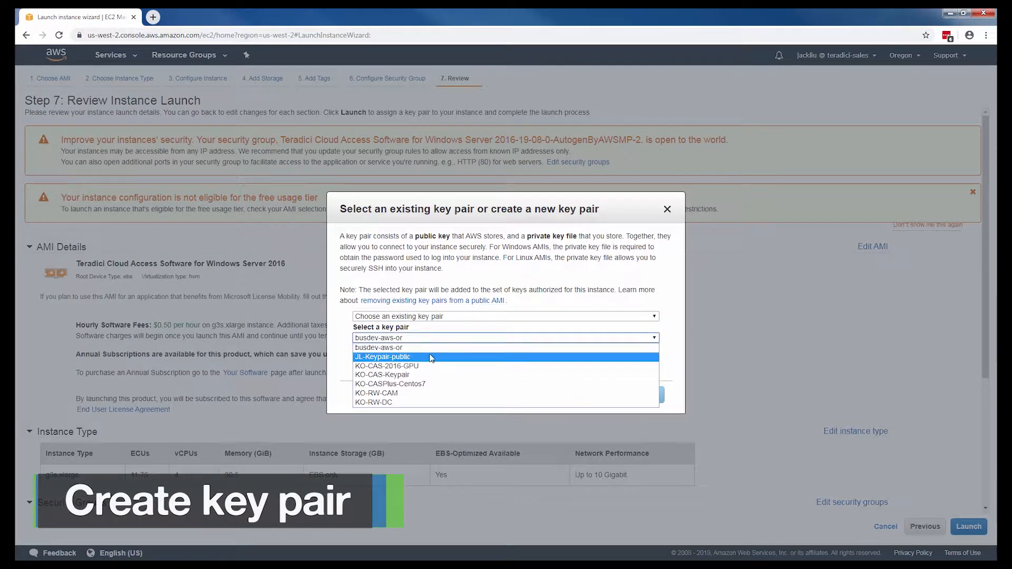
pyautogui.click(383, 357)
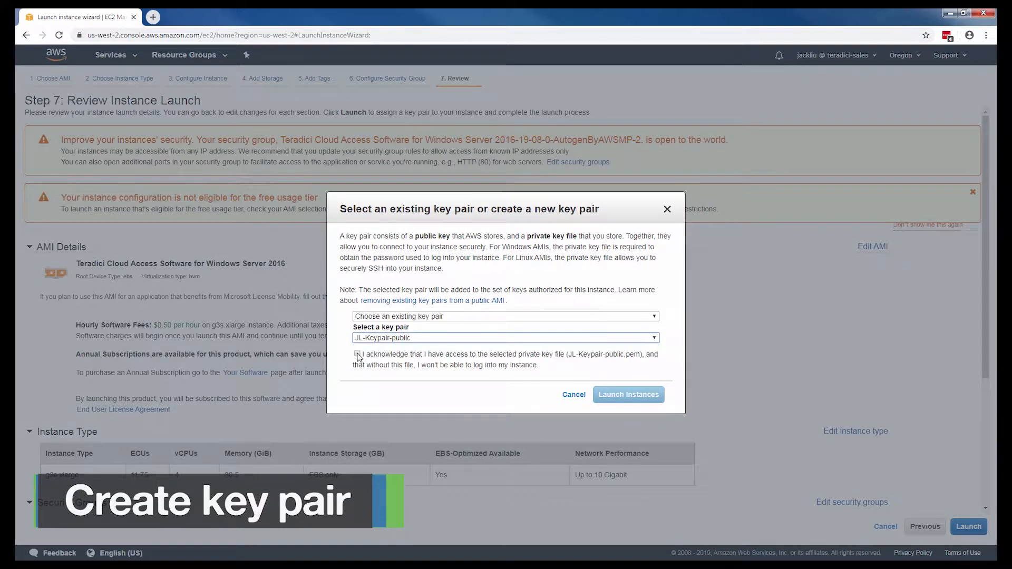
pyautogui.click(357, 354)
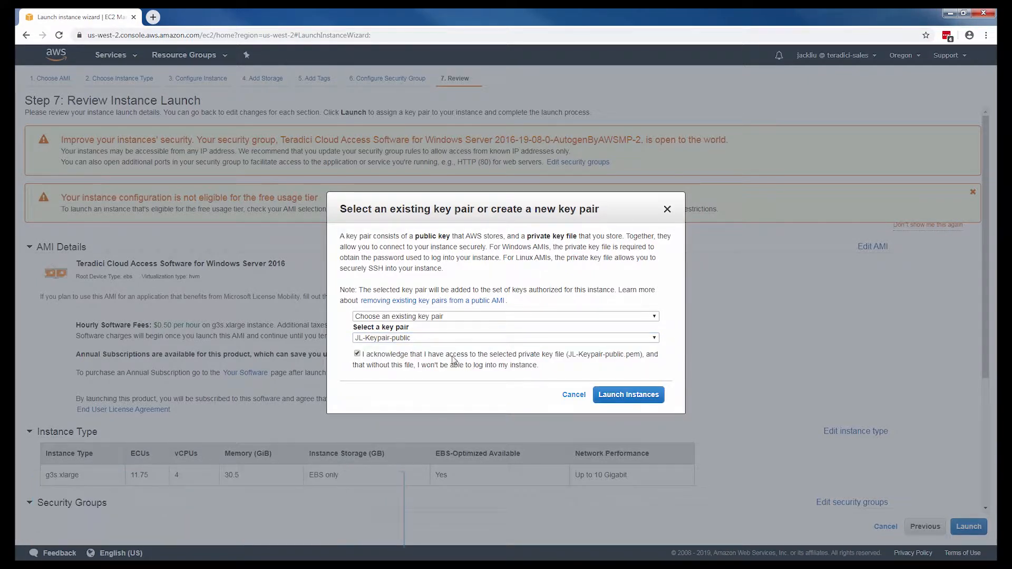
pyautogui.click(627, 394)
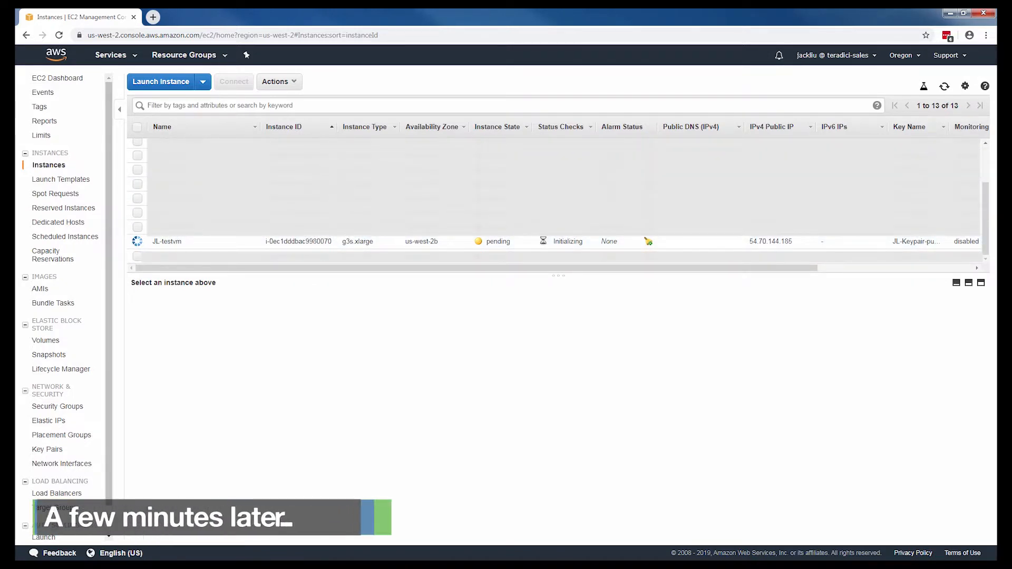
# Select the running JL-testvm instance and bring up its Actions list.
pyautogui.click(137, 241)
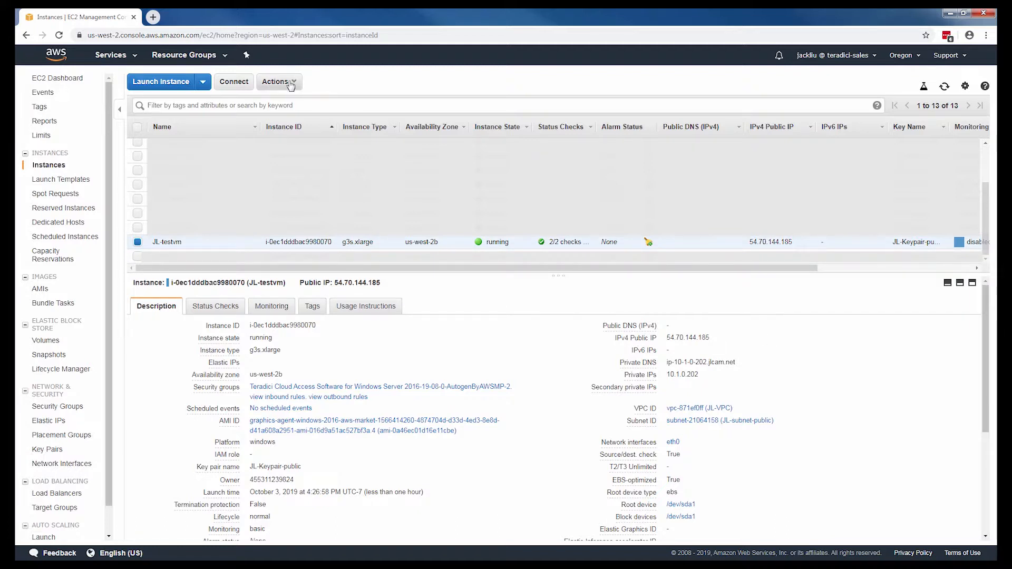
pyautogui.click(277, 81)
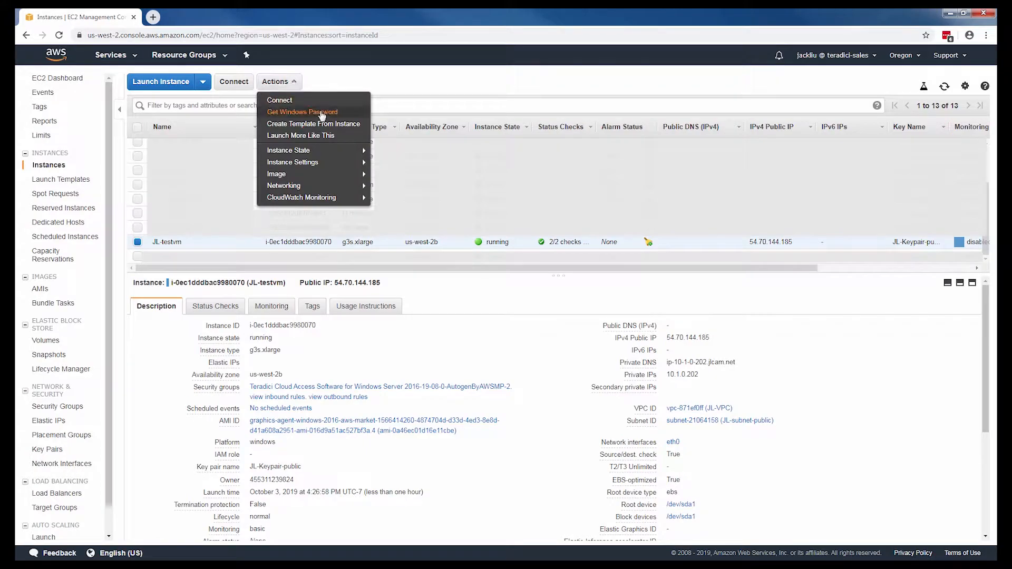
# Decrypt JL-testvm's Administrator password with the .pem key file, copy it, and start a new browser tab.
pyautogui.click(301, 111)
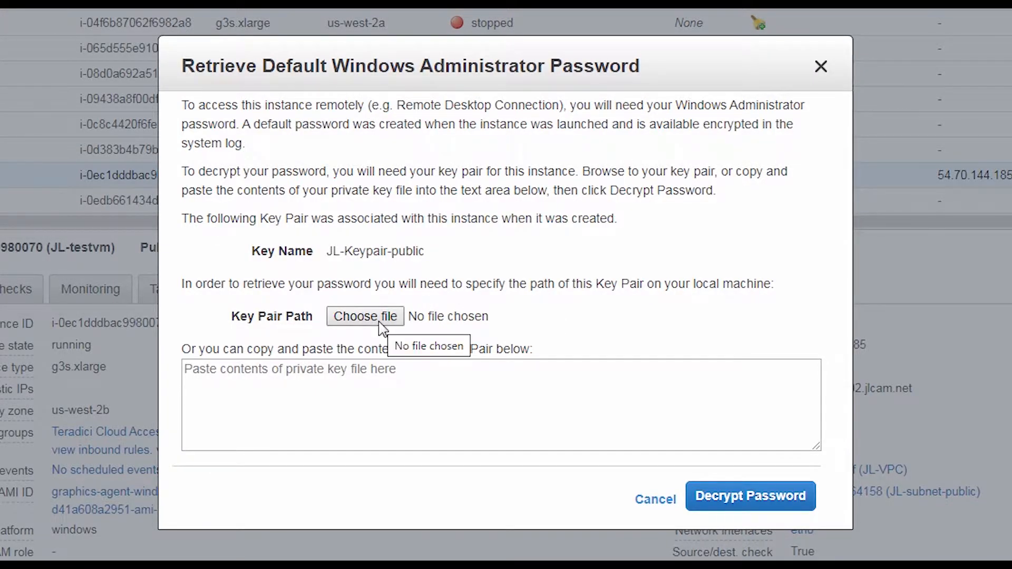
pyautogui.moveTo(388, 321)
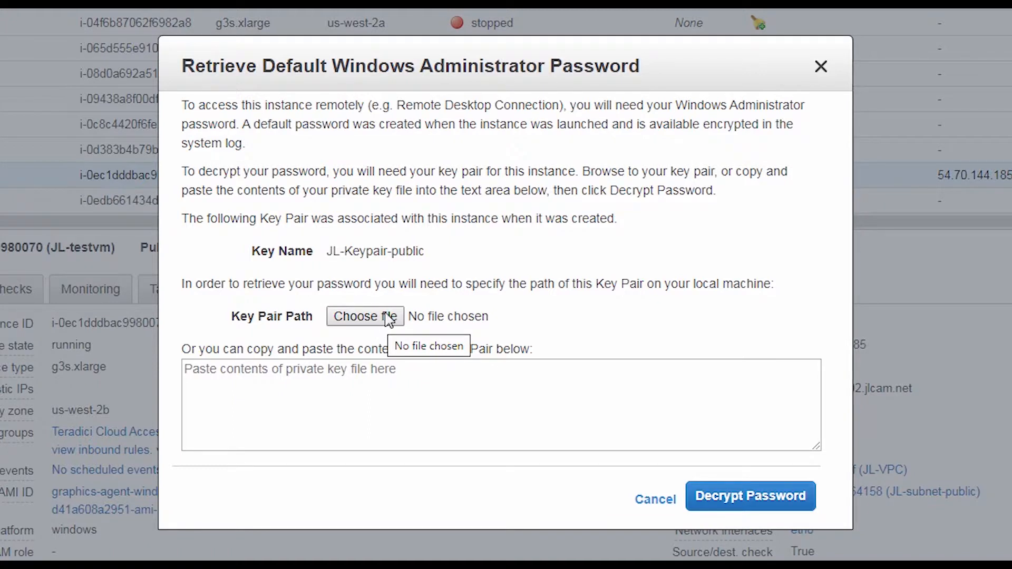
pyautogui.moveTo(435, 326)
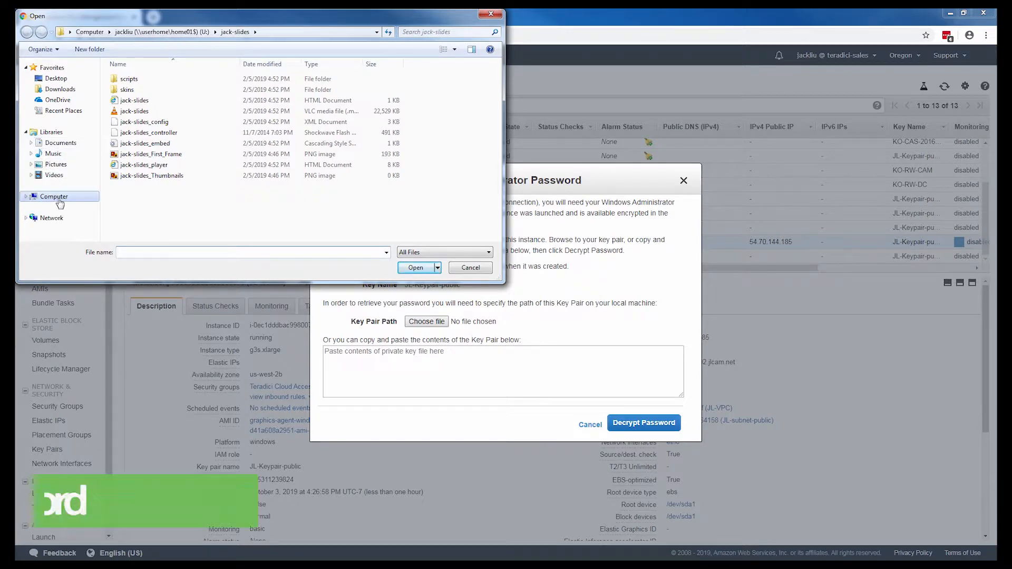
pyautogui.click(62, 143)
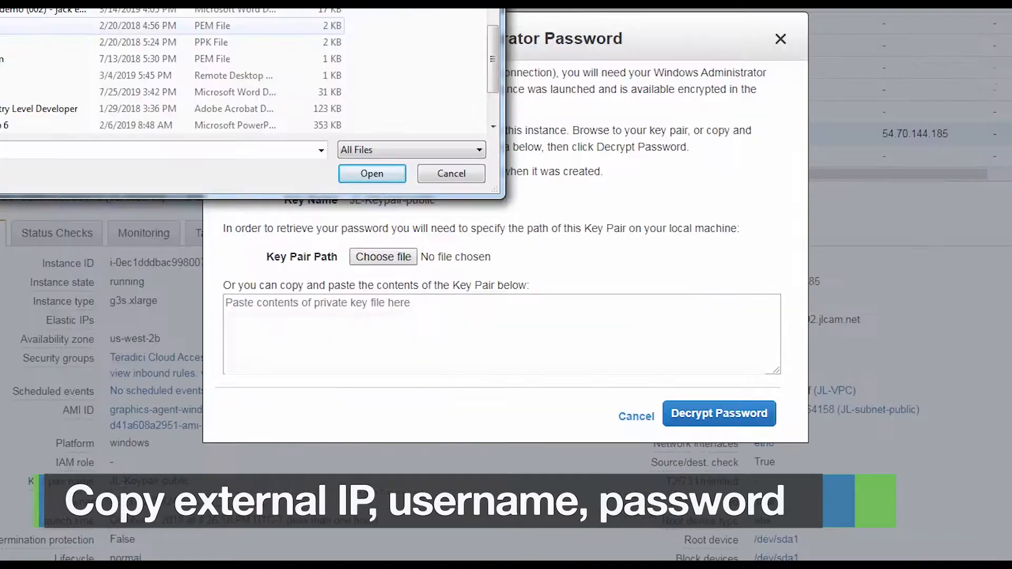
pyautogui.click(718, 413)
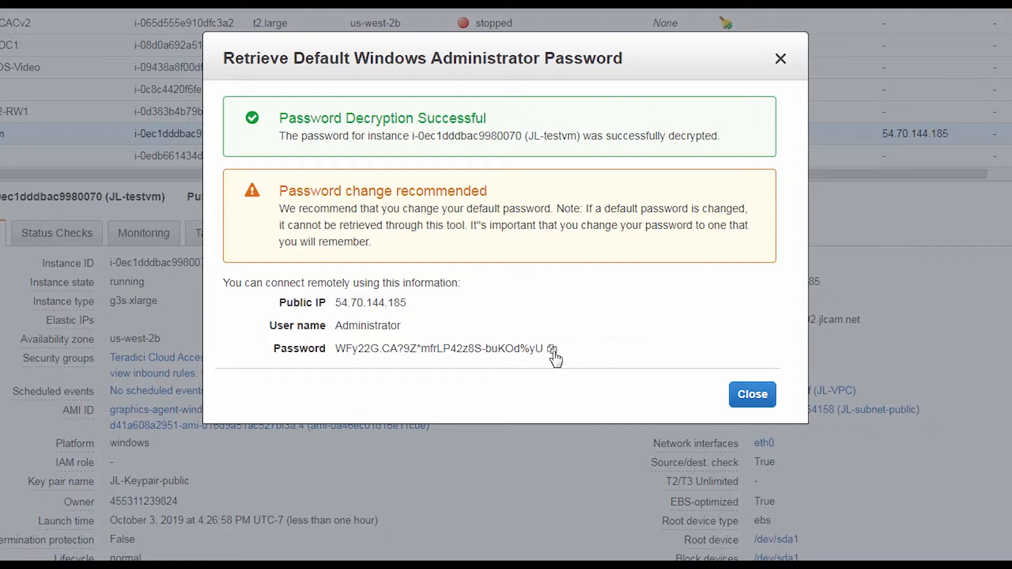
pyautogui.doubleClick(439, 350)
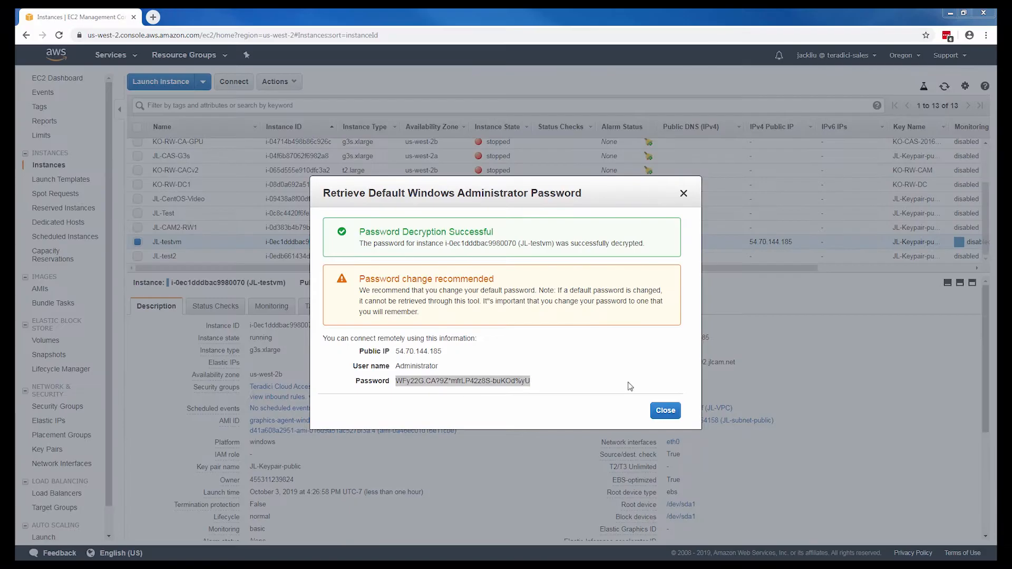
pyautogui.click(665, 410)
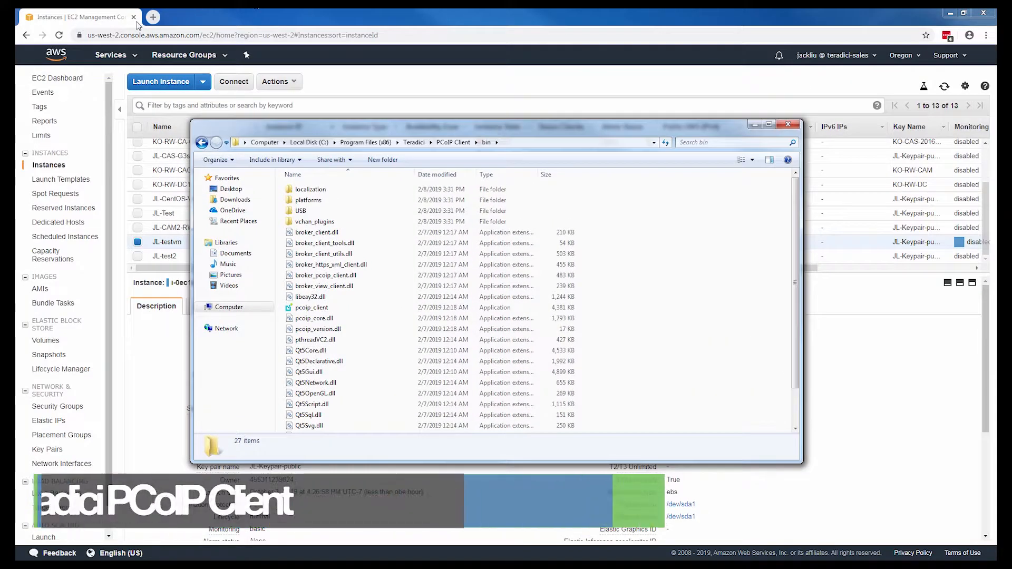
pyautogui.click(153, 17)
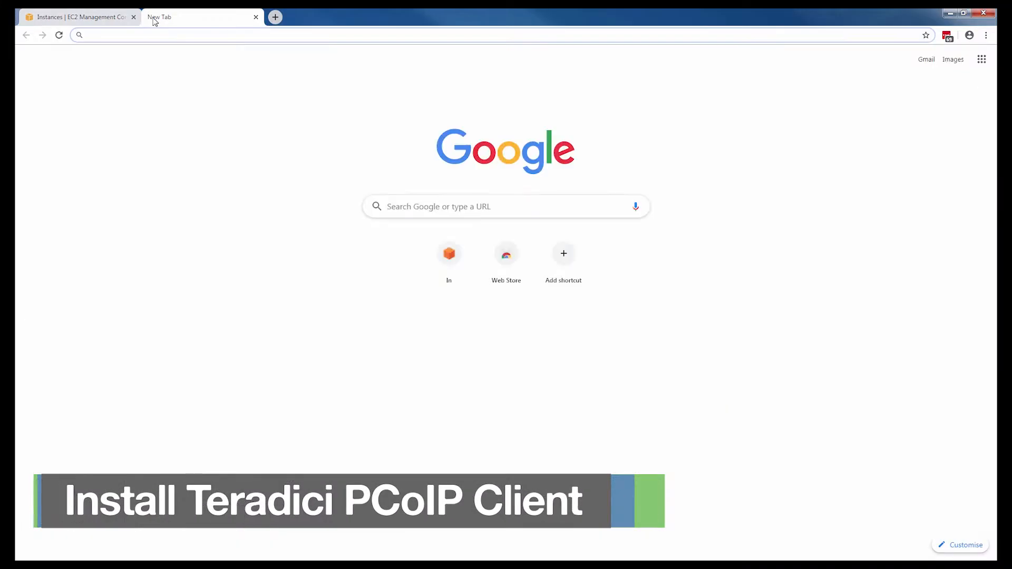
# Browse the Cloud Access Software PCoIP client downloads on the Teradici help site, then return to the EC2 console.
pyautogui.write('help.teradici.com/s/')
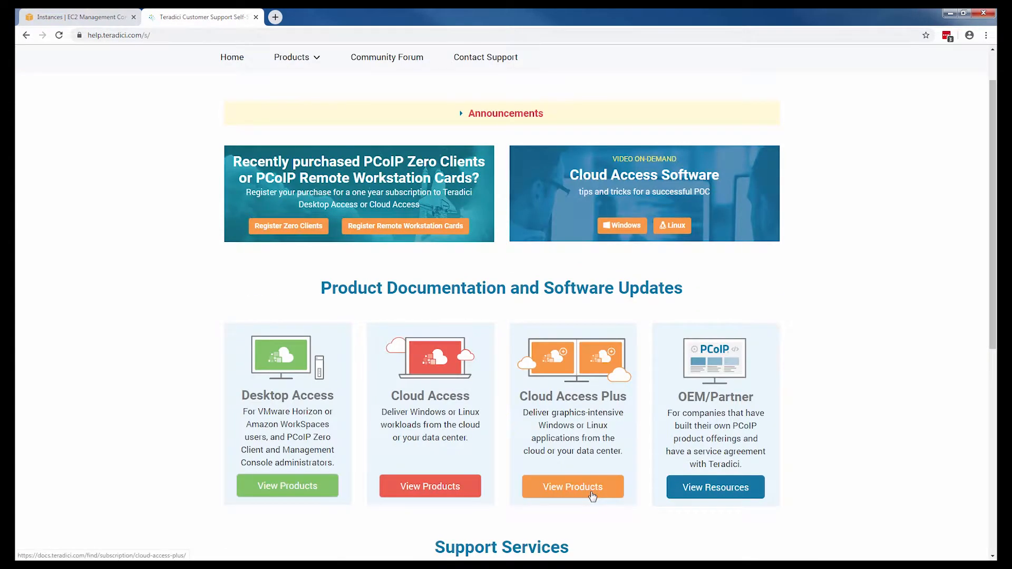
pyautogui.click(571, 486)
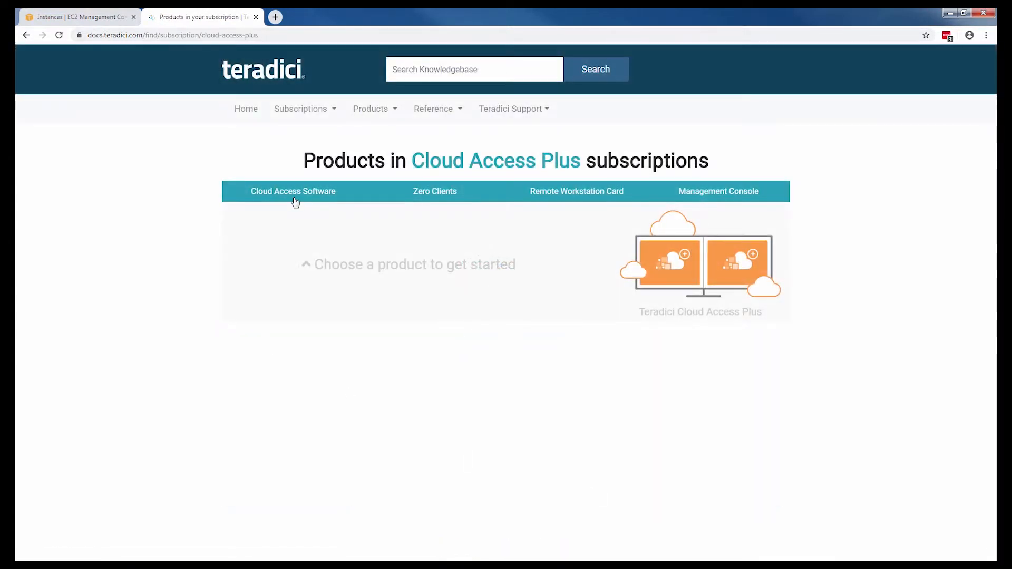
pyautogui.click(292, 191)
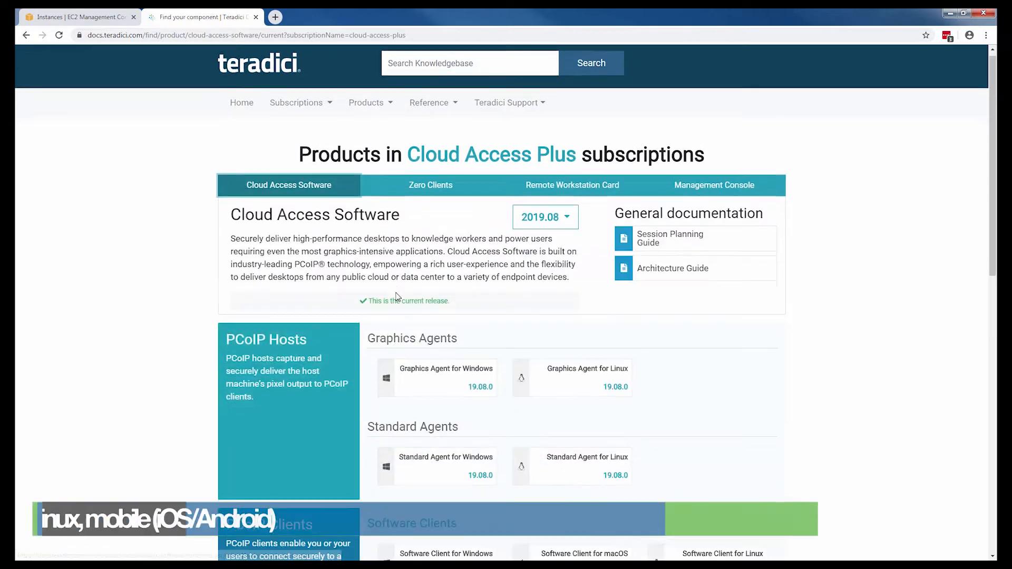
pyautogui.scroll(-3)
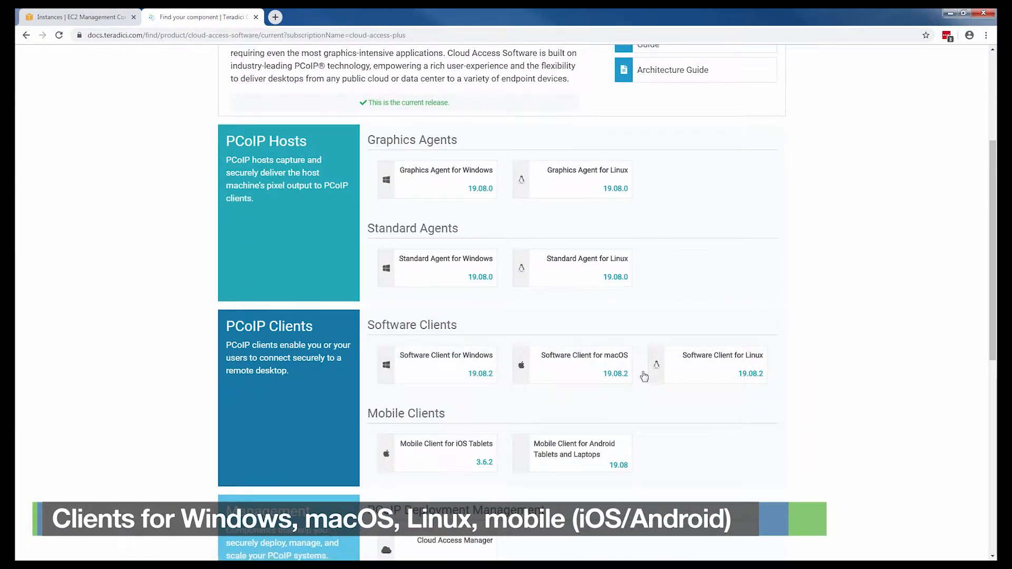
pyautogui.click(77, 17)
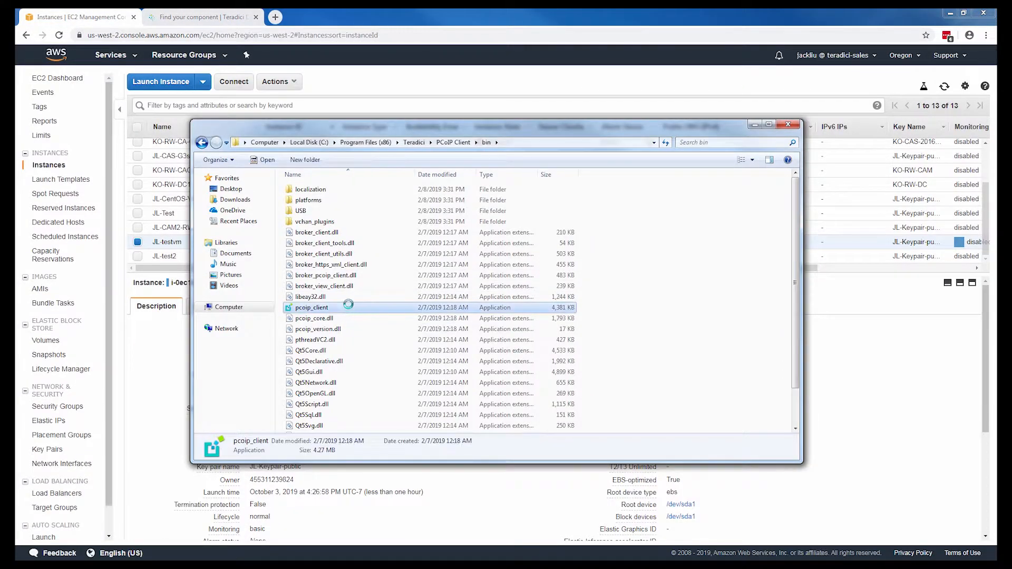
# Launch the PCoIP client and connect insecurely to new host 54.70.144.185 past the certificate warning.
pyautogui.doubleClick(312, 307)
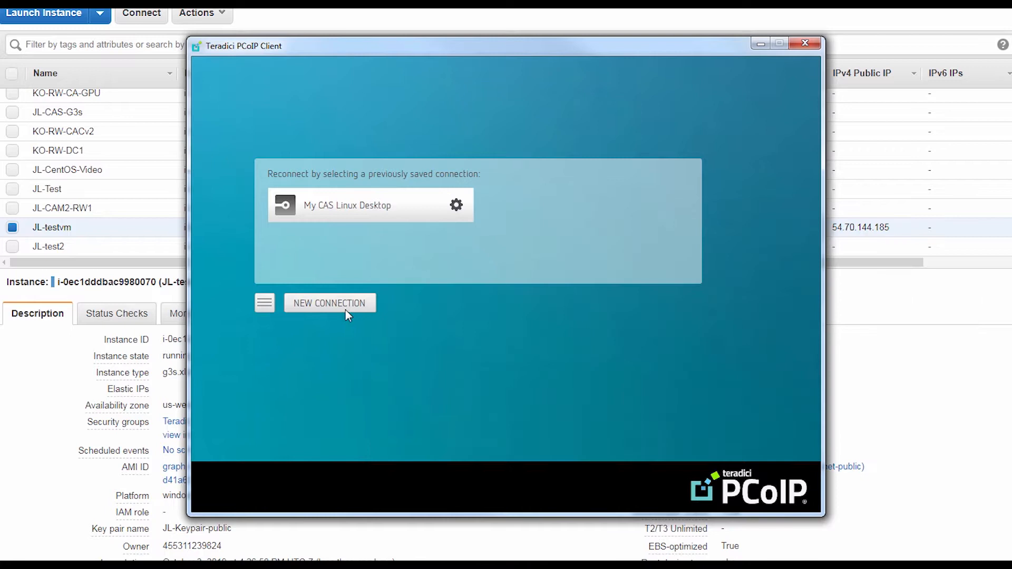
pyautogui.click(329, 303)
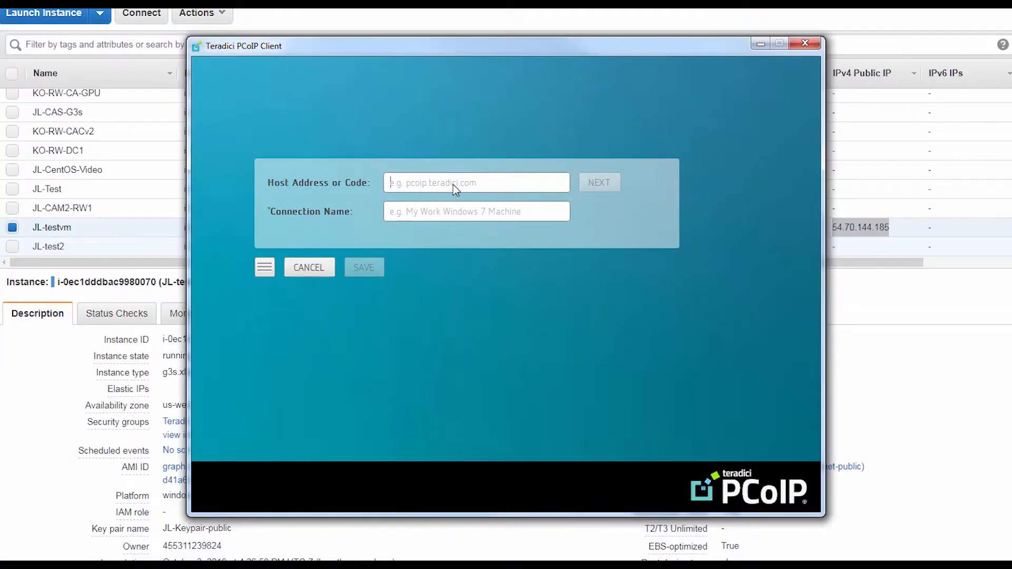
pyautogui.write('54.70.144.185')
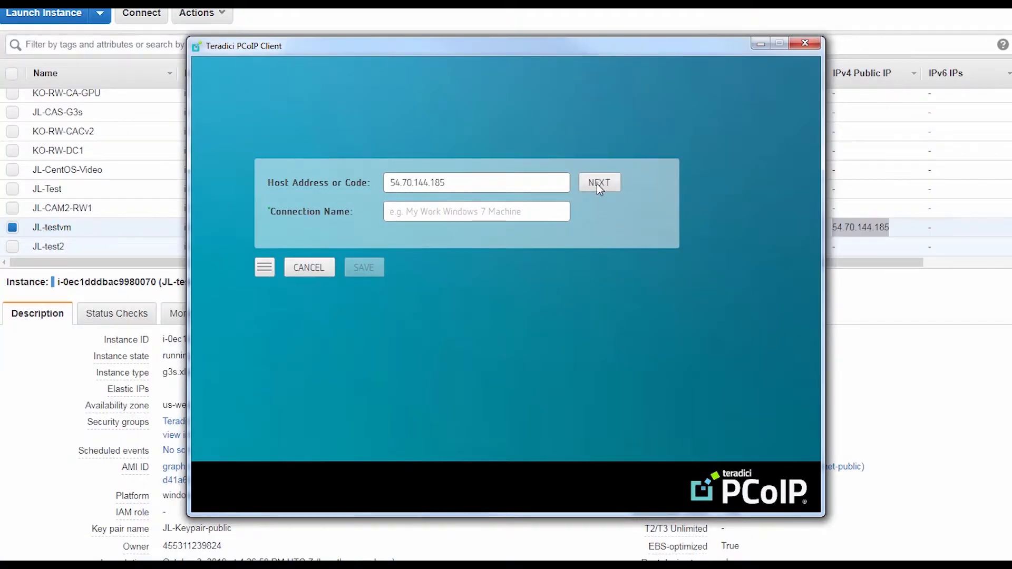
pyautogui.click(599, 182)
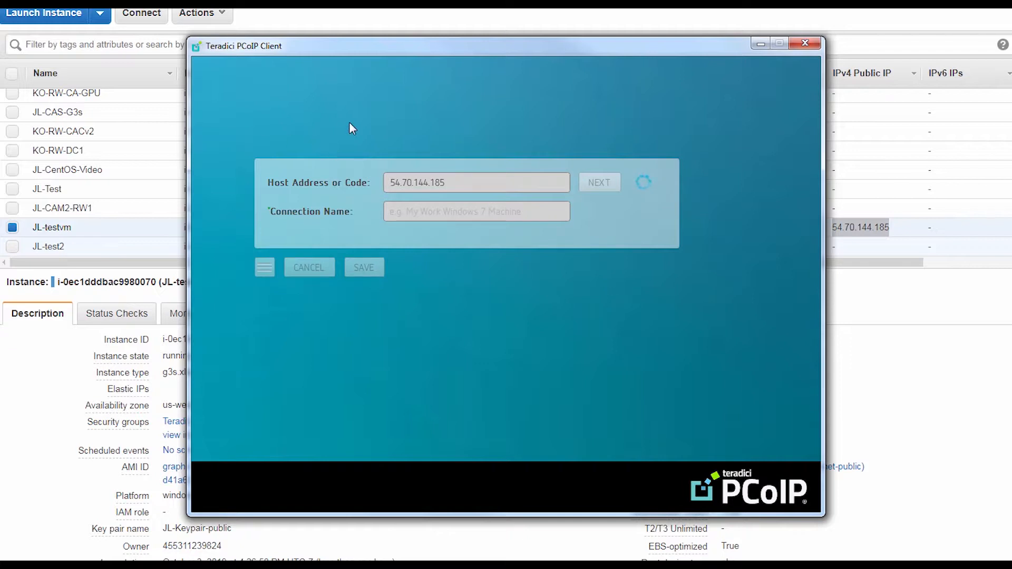
pyautogui.moveTo(517, 416)
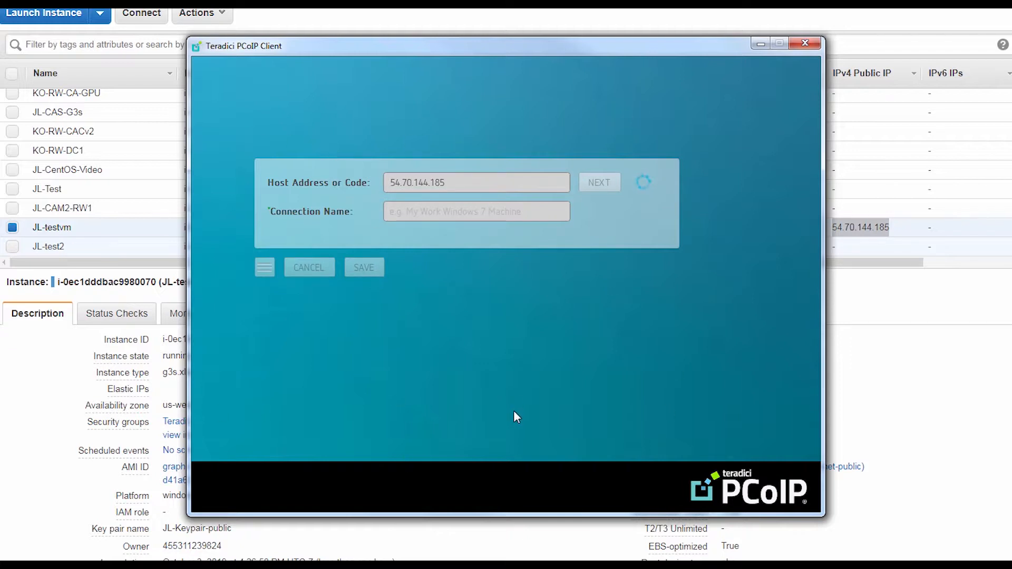
pyautogui.click(598, 182)
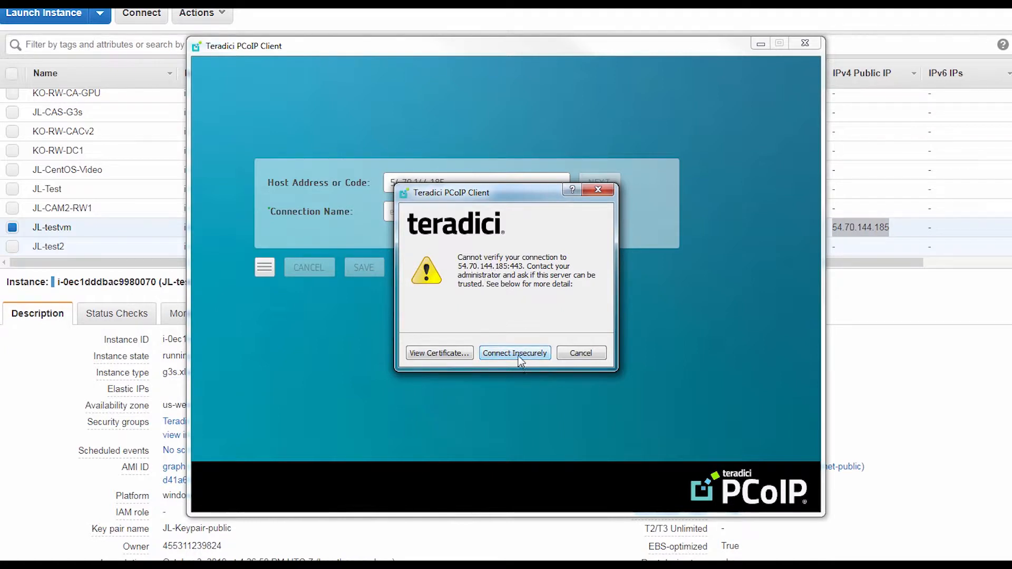
pyautogui.click(515, 353)
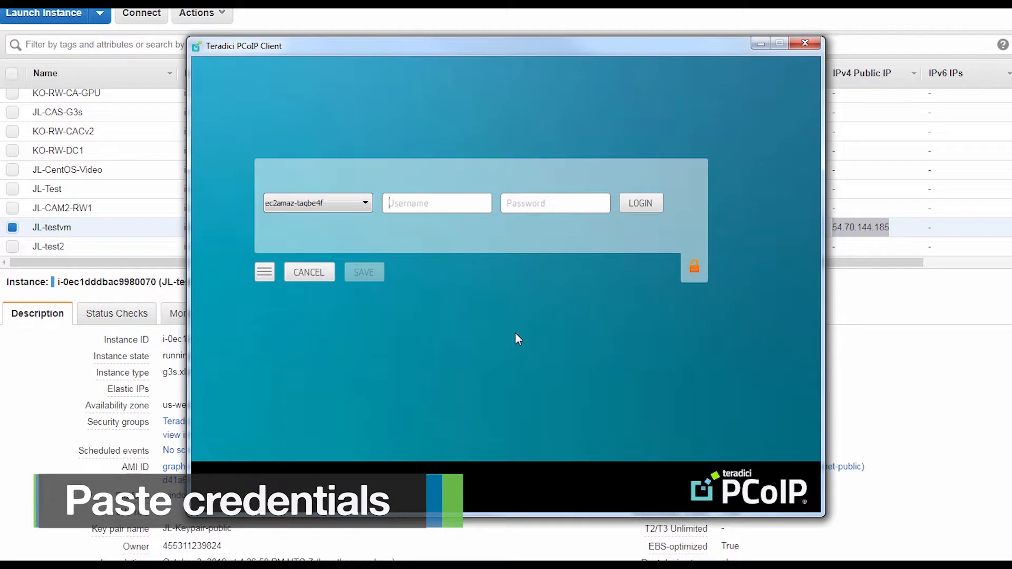
# Log in as Administrator with the decrypted password to reach the remote Windows desktop.
pyautogui.write('Administrator')
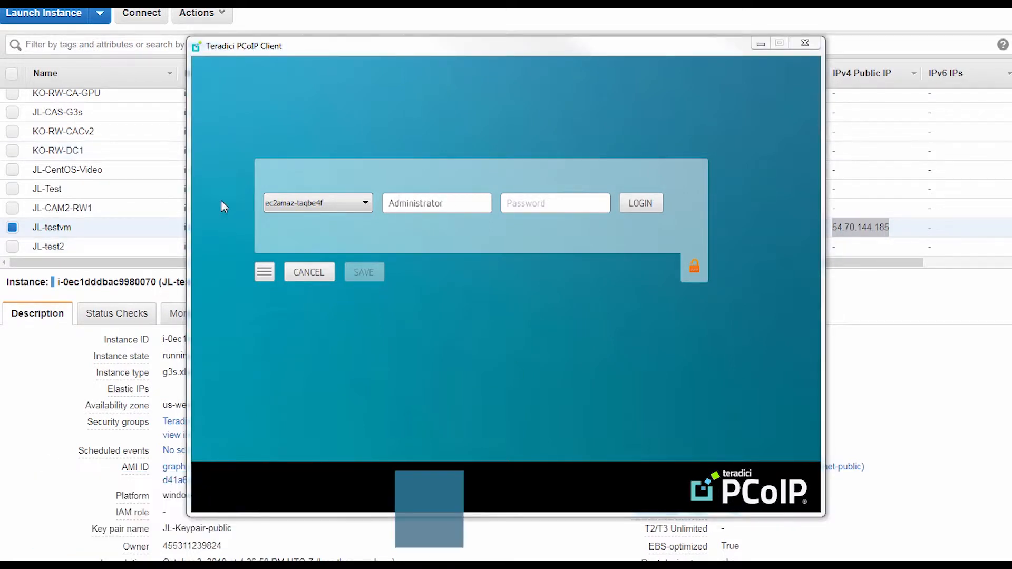
pyautogui.click(640, 202)
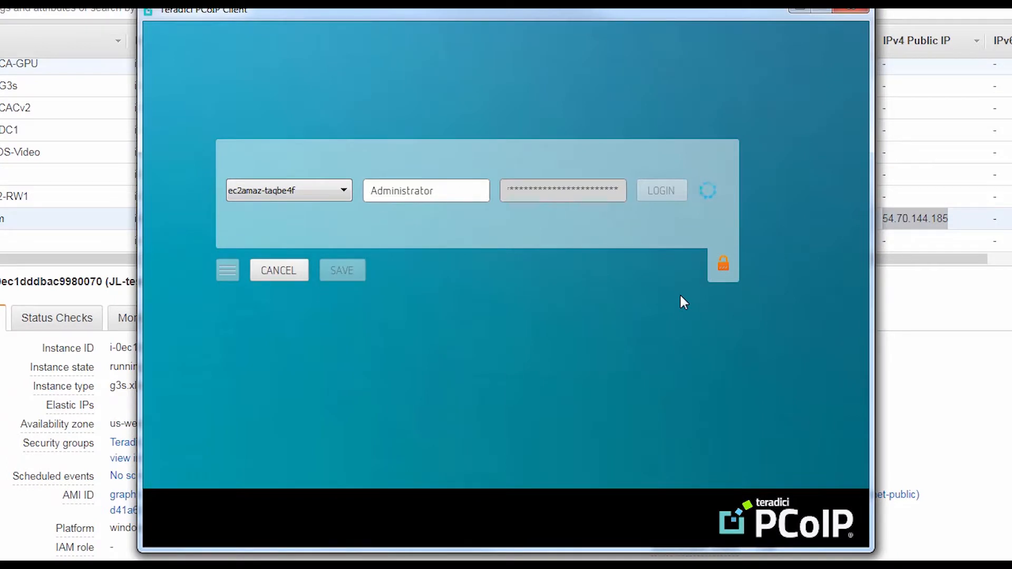
pyautogui.click(660, 190)
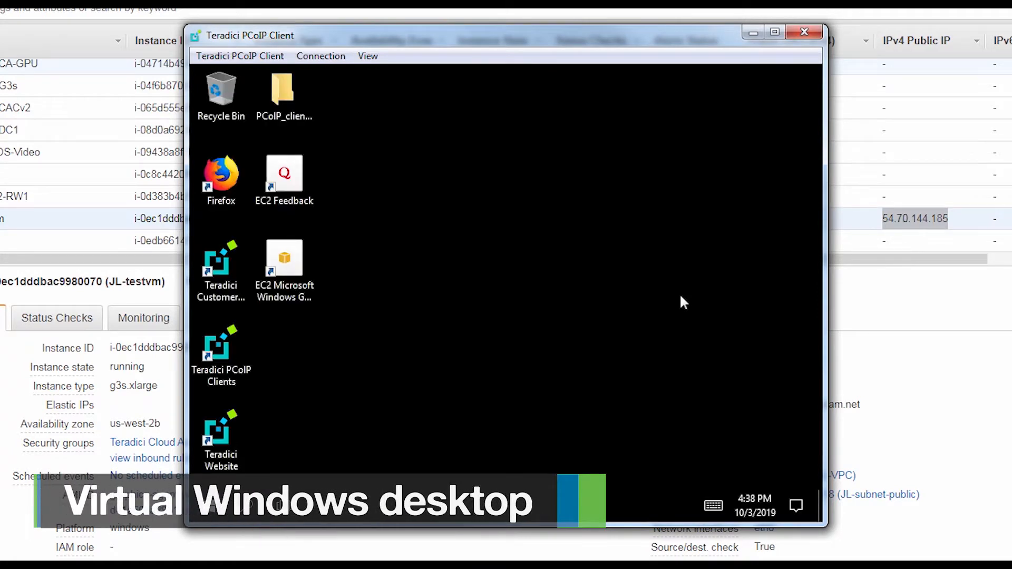
pyautogui.moveTo(709, 283)
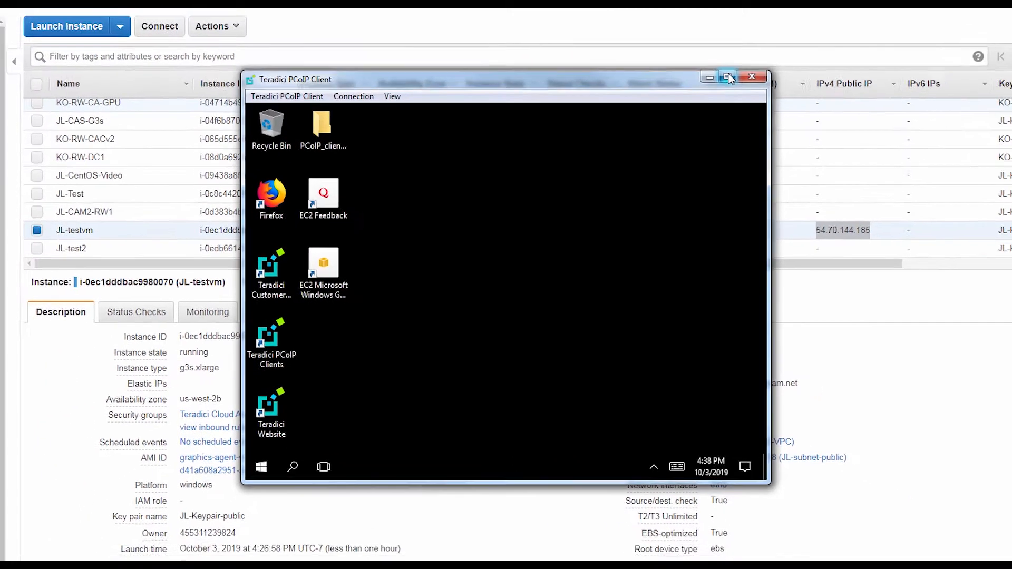
# Maximize the session window and switch the remote desktop to Show Fullscreen One Monitor.
pyautogui.click(728, 76)
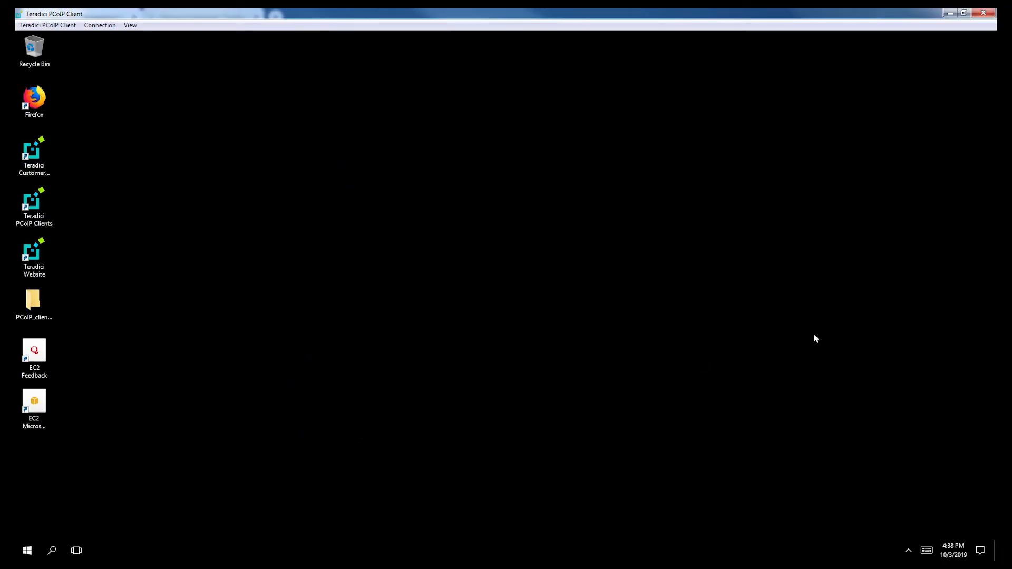
pyautogui.click(130, 24)
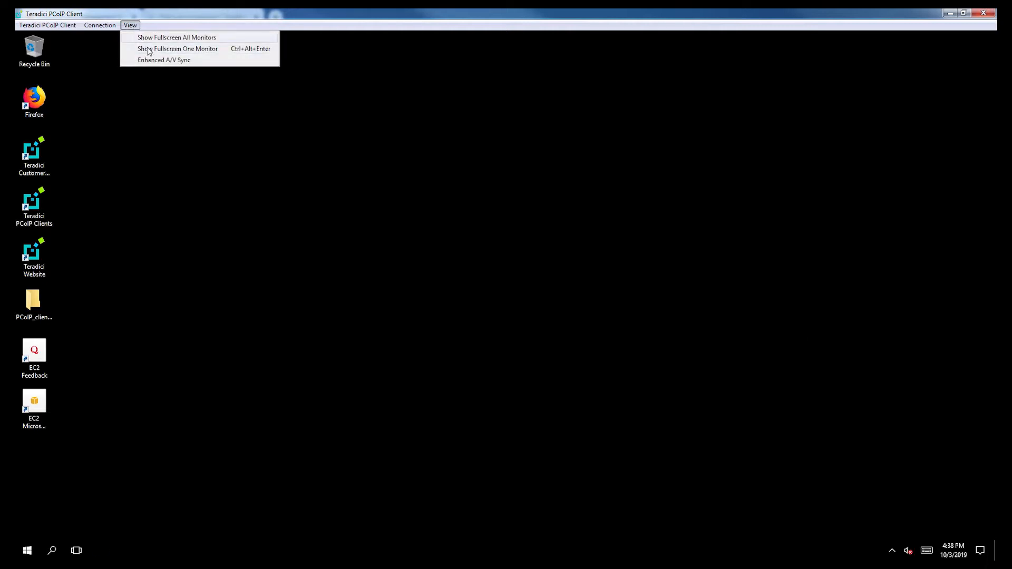
pyautogui.click(176, 37)
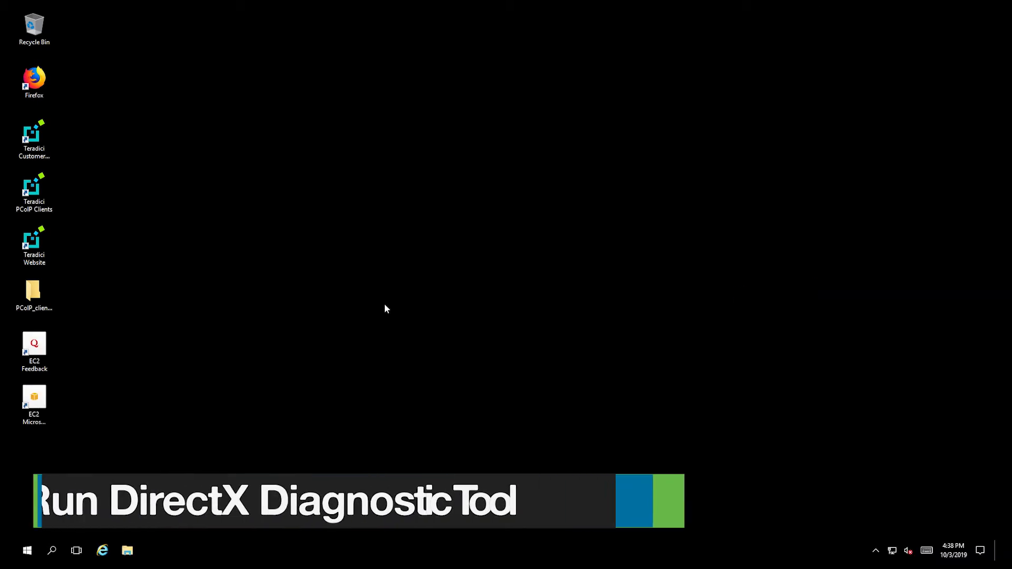
# Run dxdiag, check the Display details for the NVIDIA Tesla M60, then exit the tool.
pyautogui.click(28, 551)
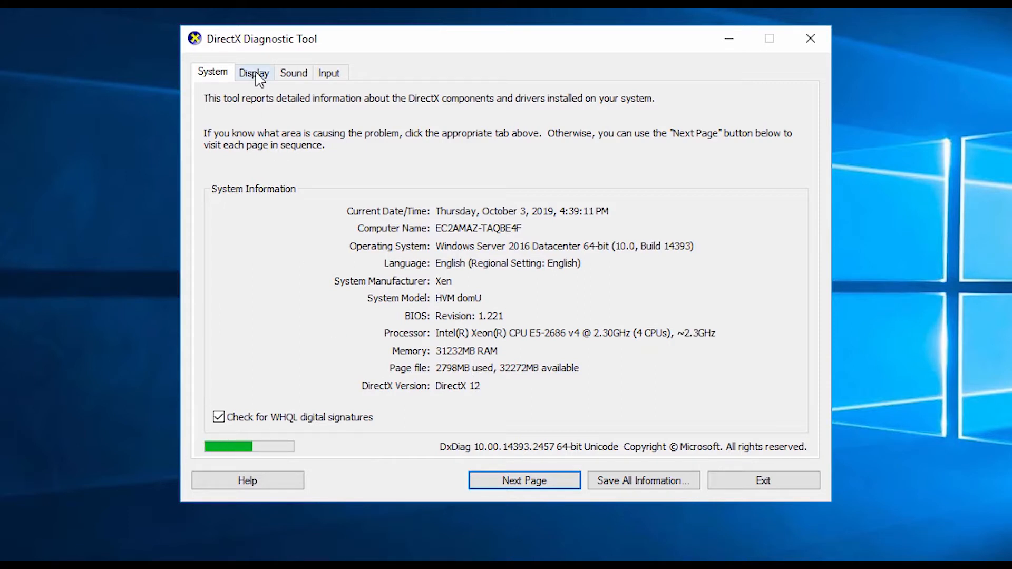
pyautogui.click(254, 73)
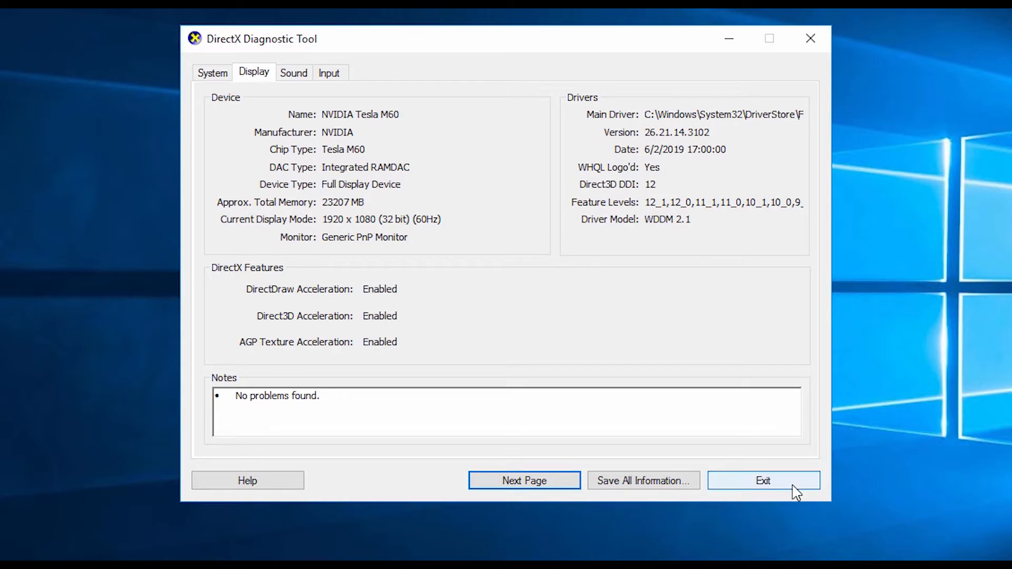
pyautogui.click(764, 481)
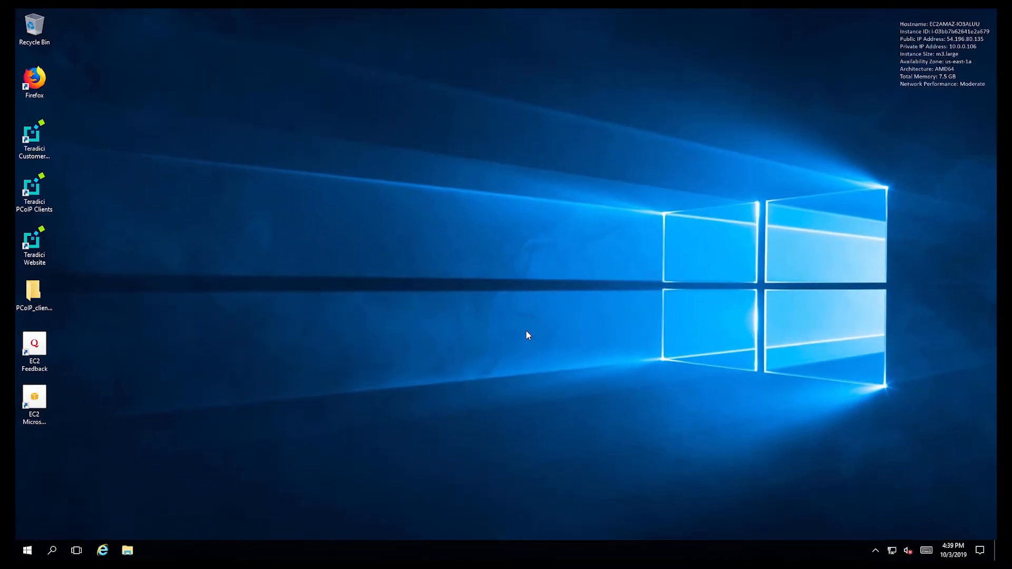
pyautogui.moveTo(585, 12)
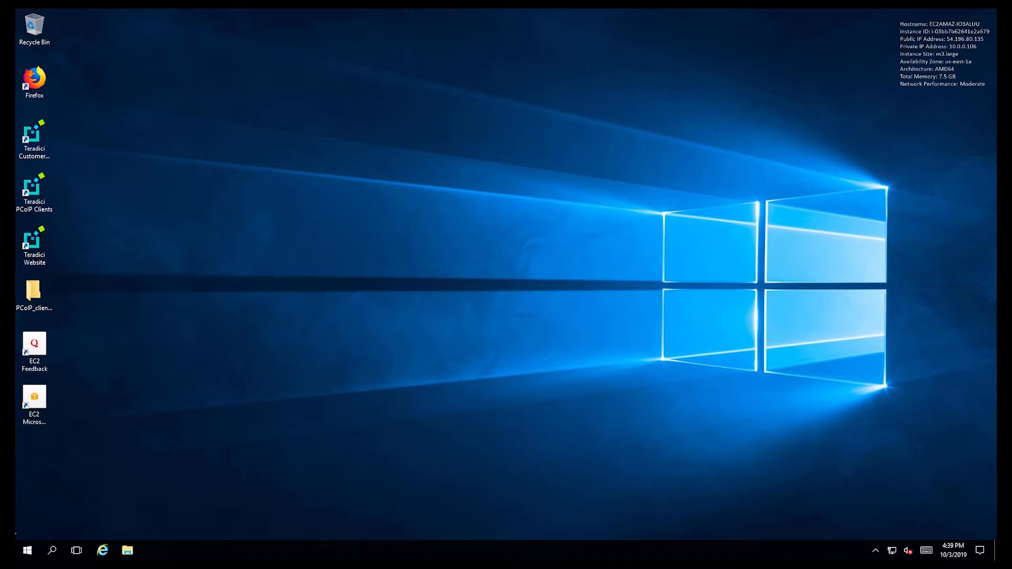
# Shut down the remote Windows machine from Start > Power, keeping reason Other (Unplanned).
pyautogui.click(27, 551)
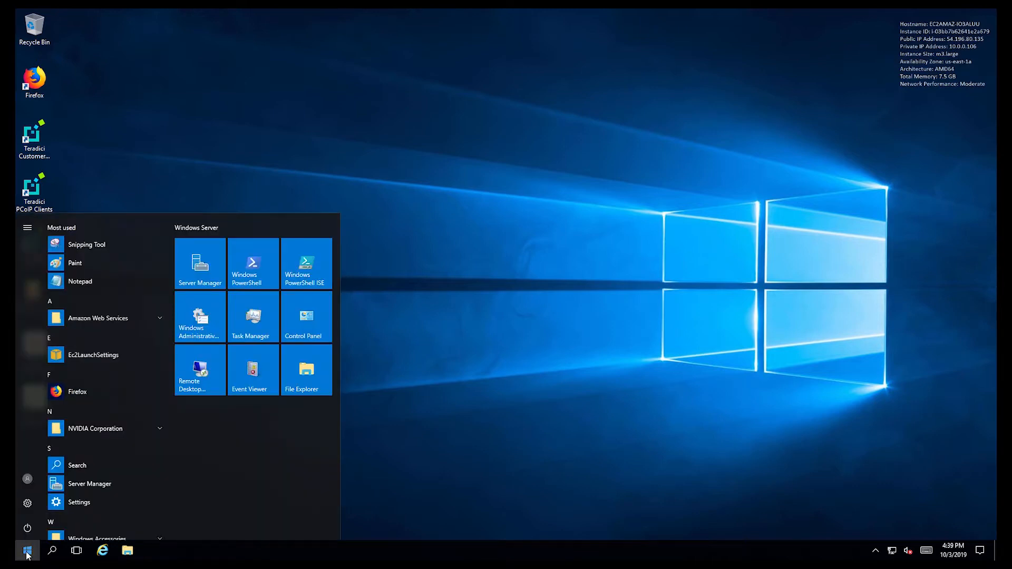
pyautogui.click(27, 529)
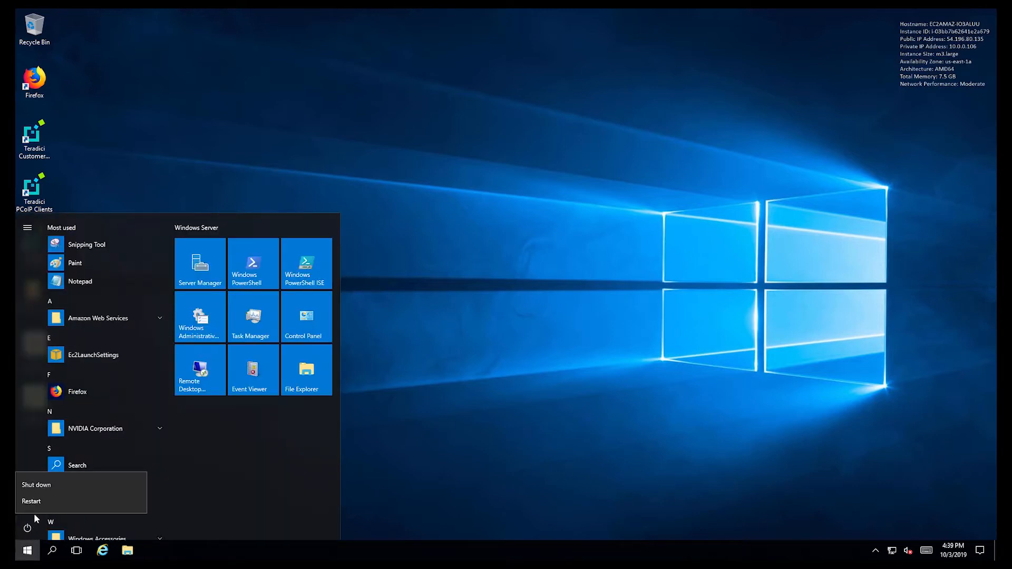
pyautogui.click(36, 485)
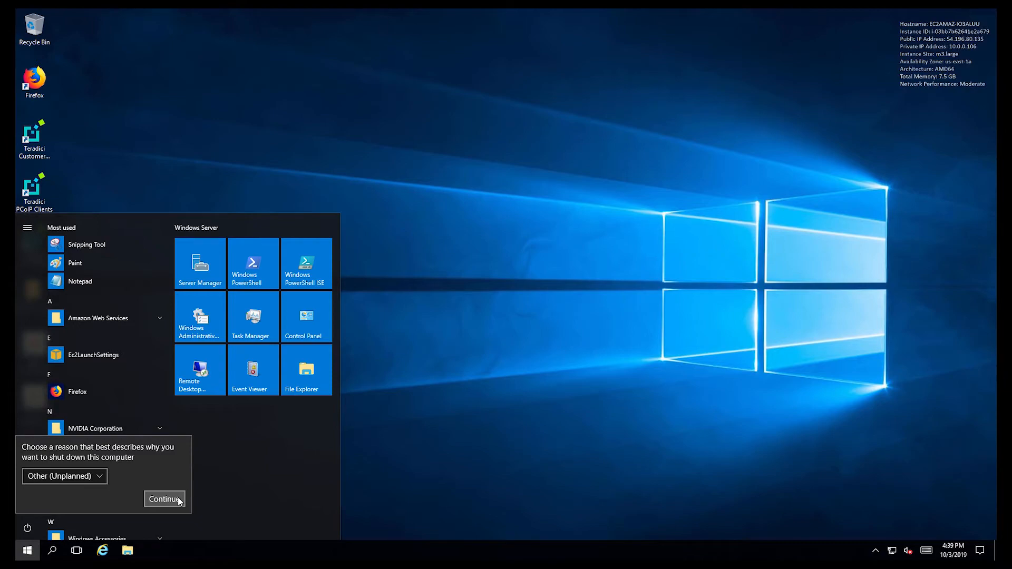
pyautogui.click(164, 498)
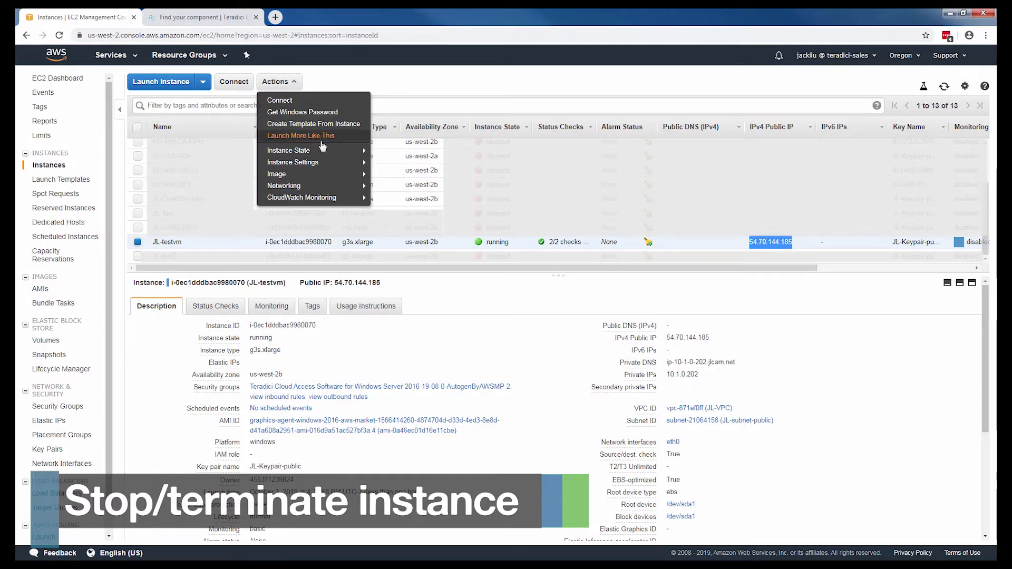
pyautogui.moveTo(287, 150)
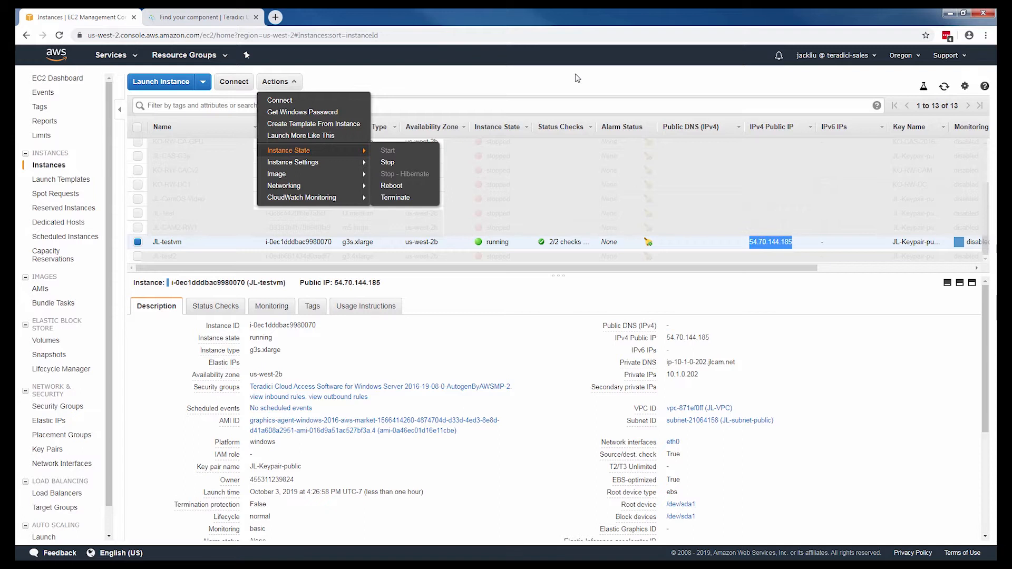
pyautogui.moveTo(605, 118)
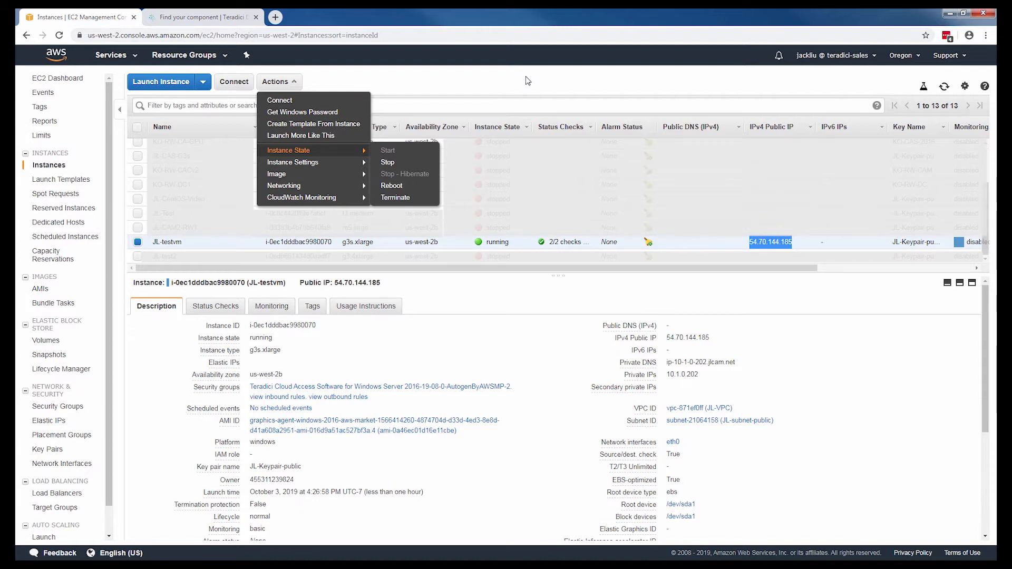
pyautogui.moveTo(395, 198)
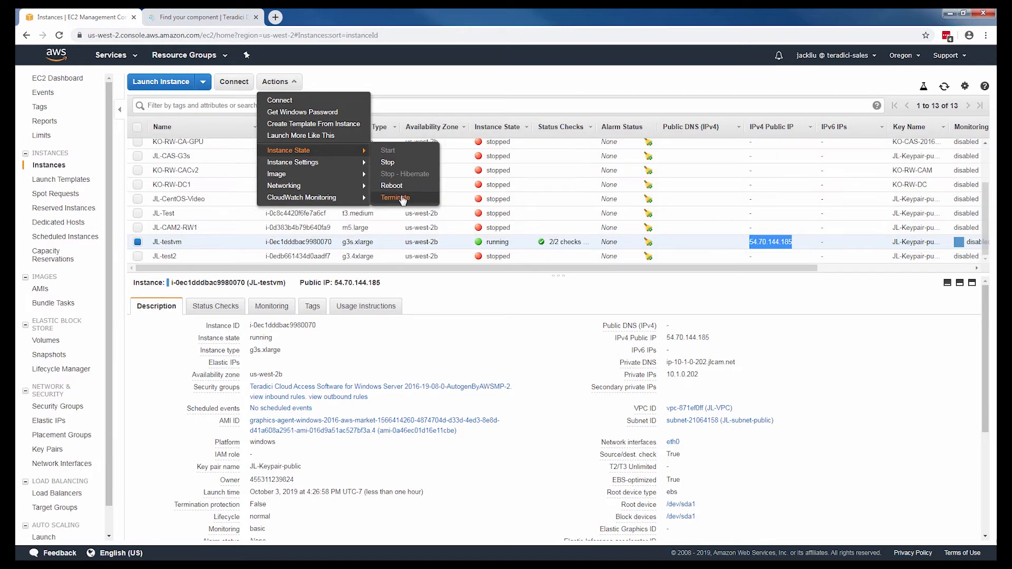
# Choose Terminate for JL-testvm to bring up the Terminate Instances confirmation.
pyautogui.click(395, 198)
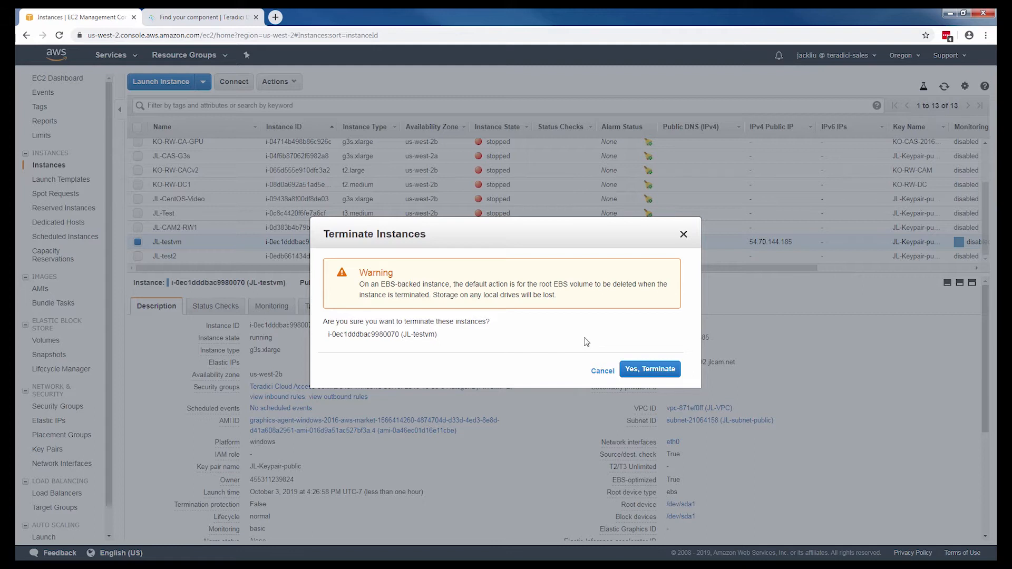
pyautogui.moveTo(651, 369)
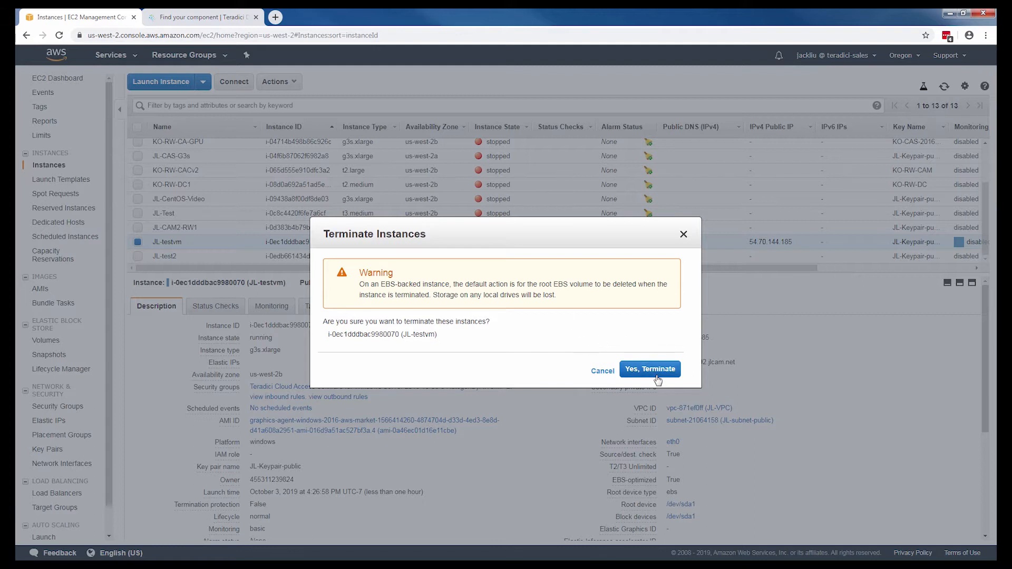